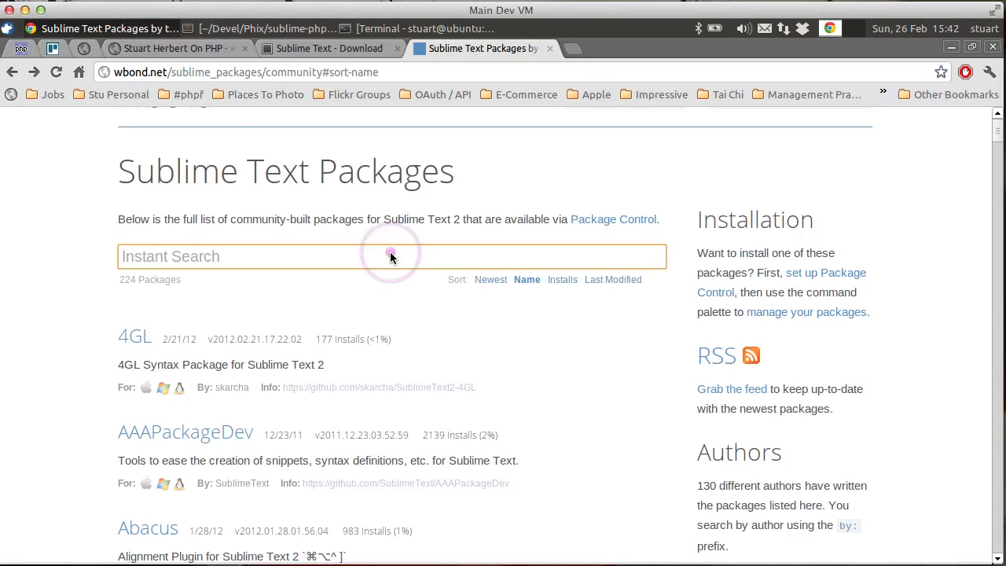
Step: Search the community packages for 'phpunit' and view the actions available for phpunit.py
click(391, 256)
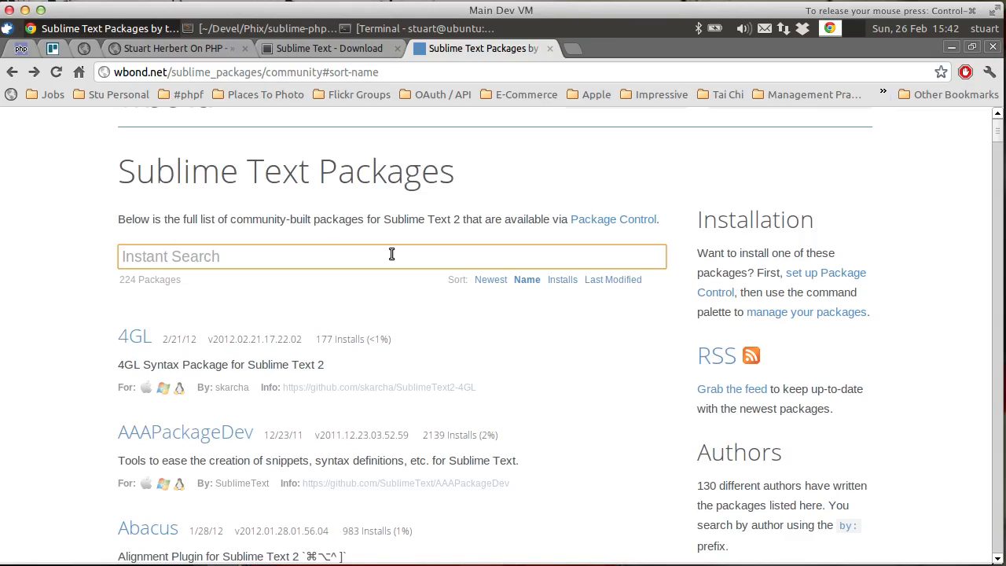
text(phpunit)
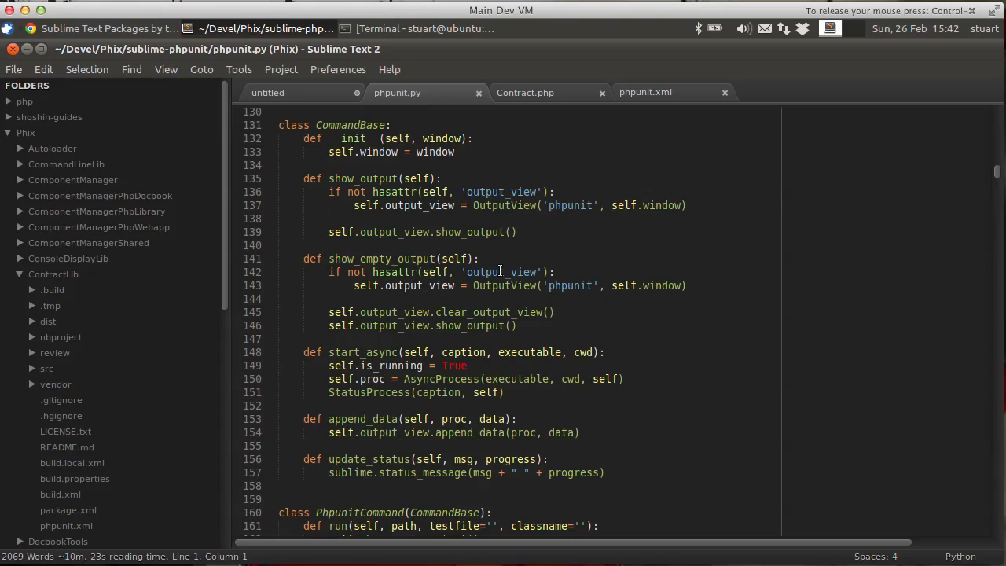
mouse_move(537, 253)
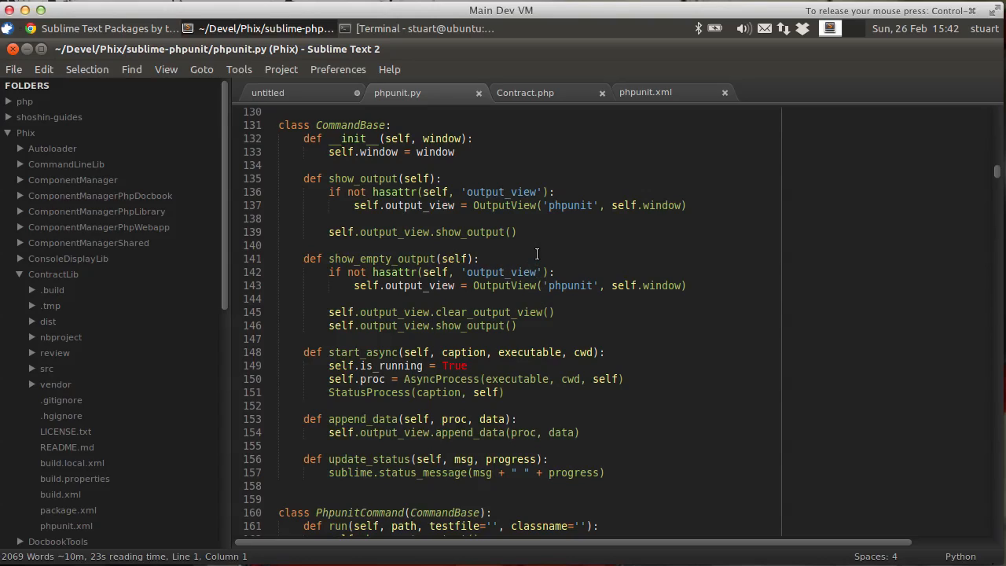
right_click(536, 253)
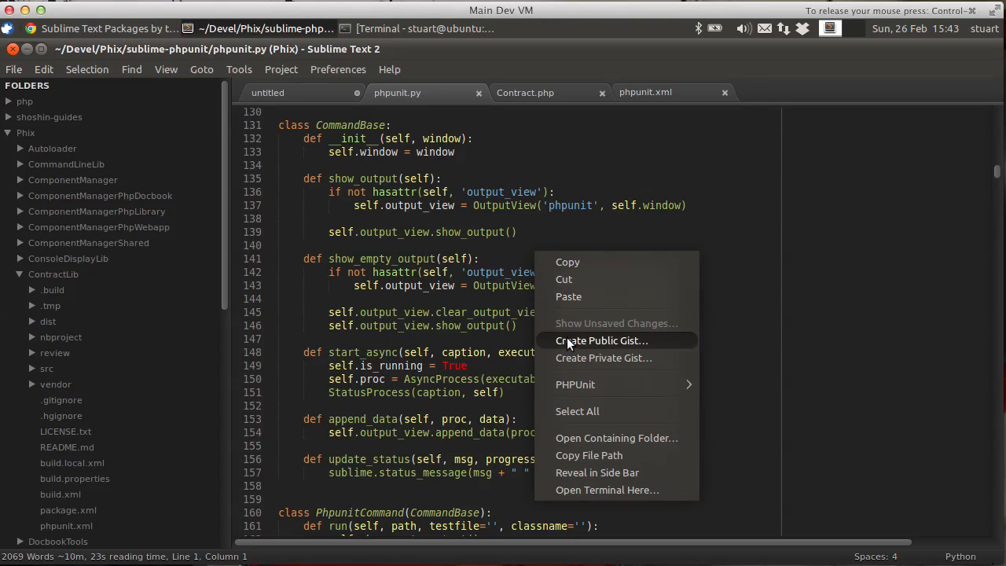
mouse_move(593, 395)
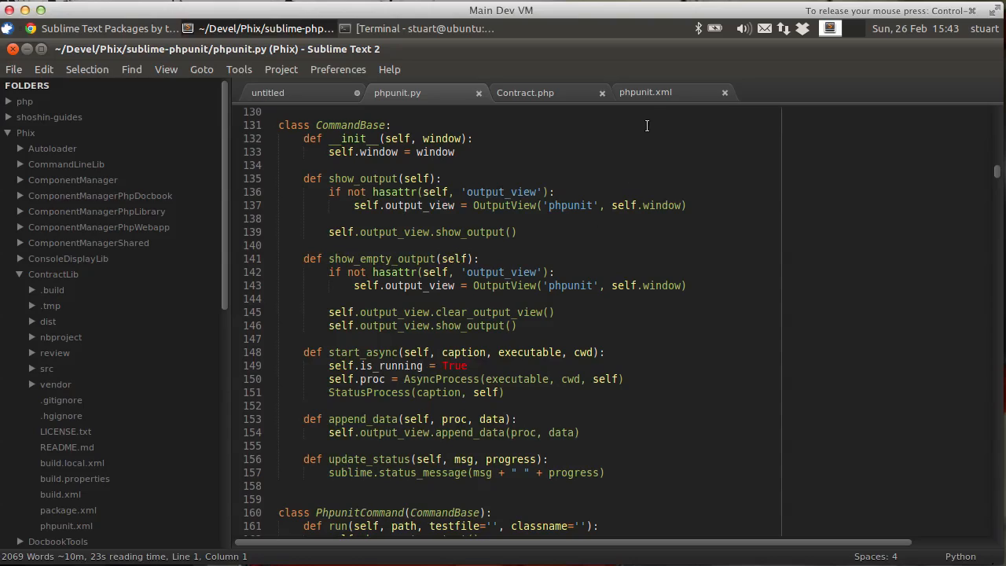
Step: Review ContractLib's phpunit.xml: the Unit Tests testsuite and the blacklist/whitelist filter section
click(645, 92)
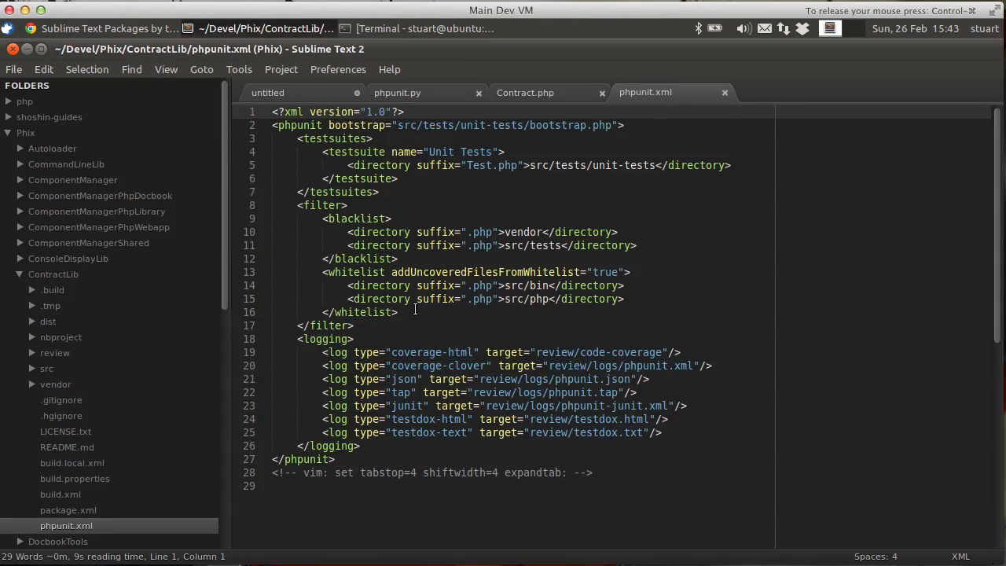
mouse_move(122, 531)
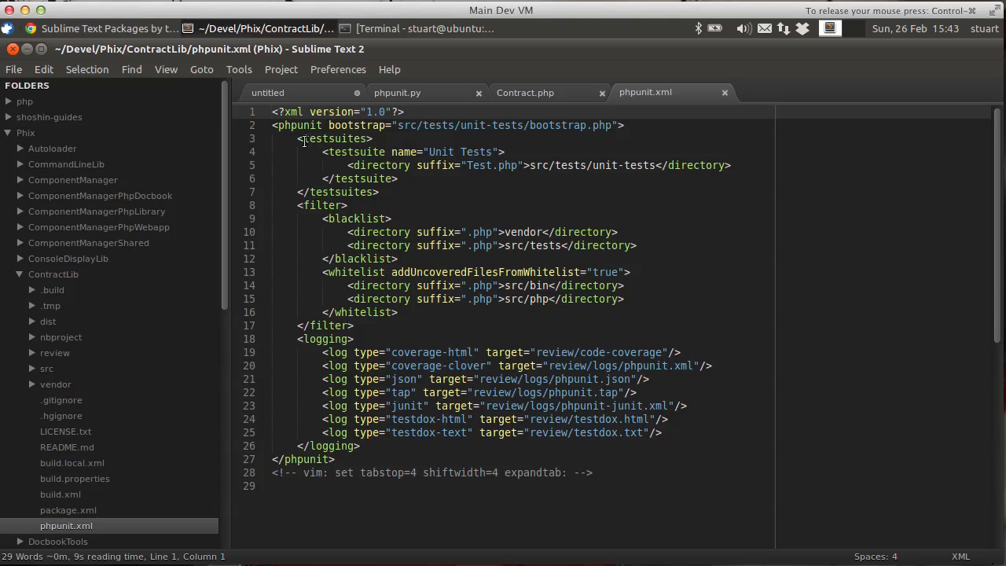
drag(297, 152, 379, 194)
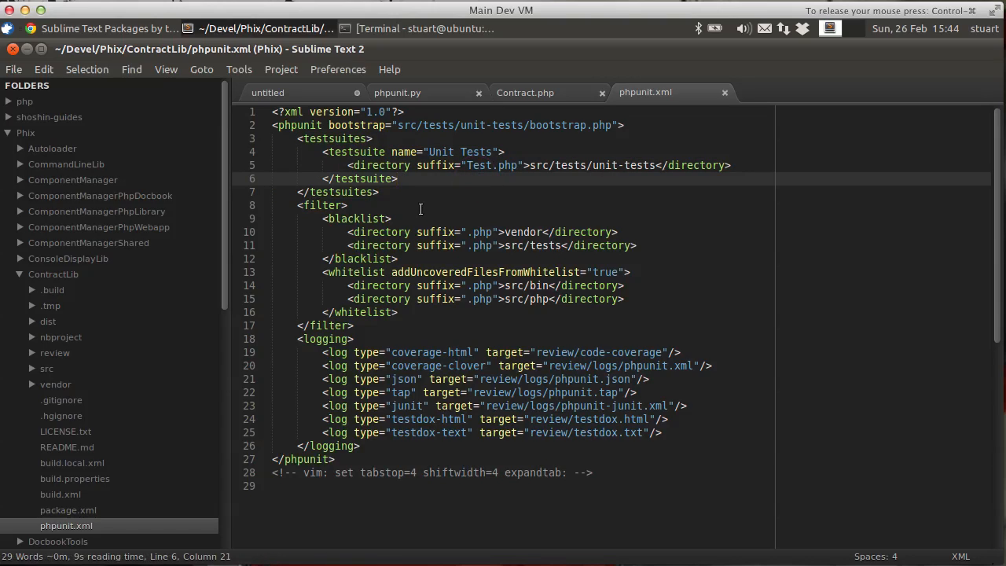
drag(322, 219, 378, 299)
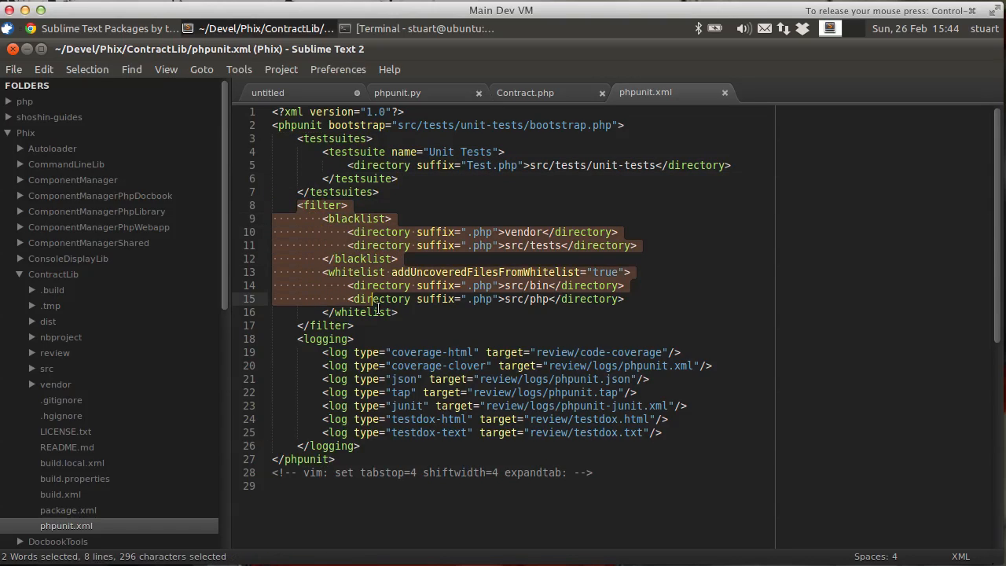
drag(367, 299, 419, 326)
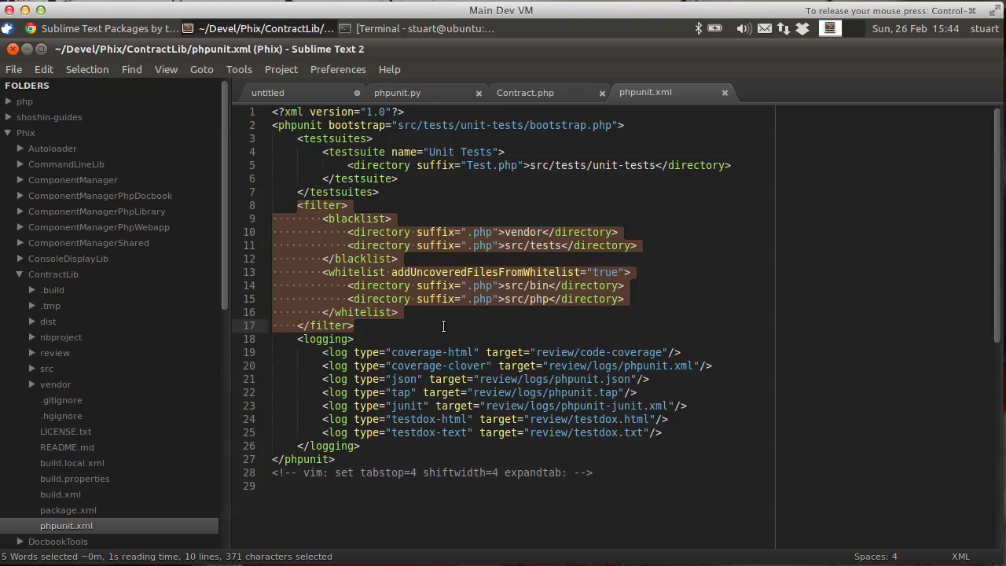
click(300, 352)
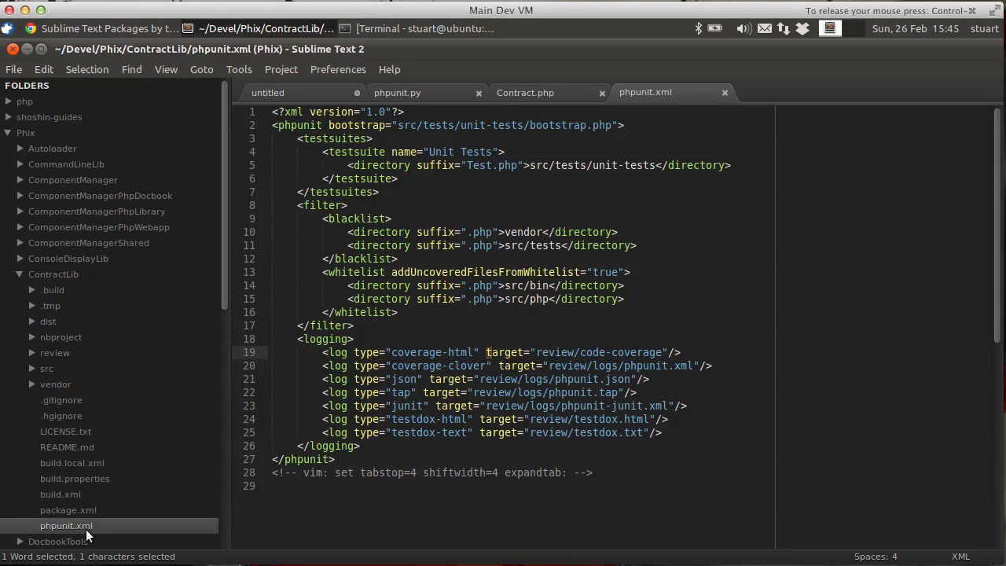
click(489, 352)
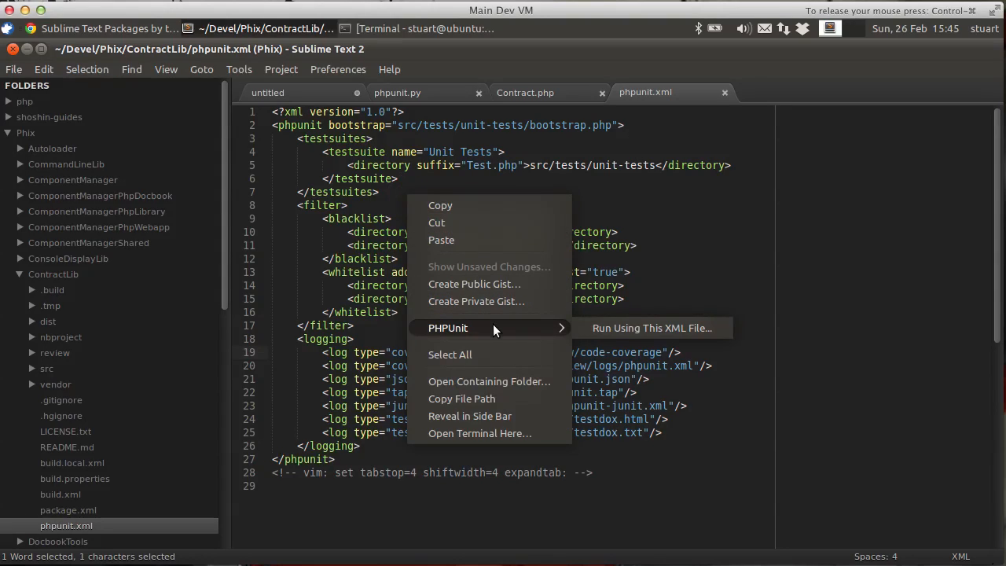
mouse_move(672, 333)
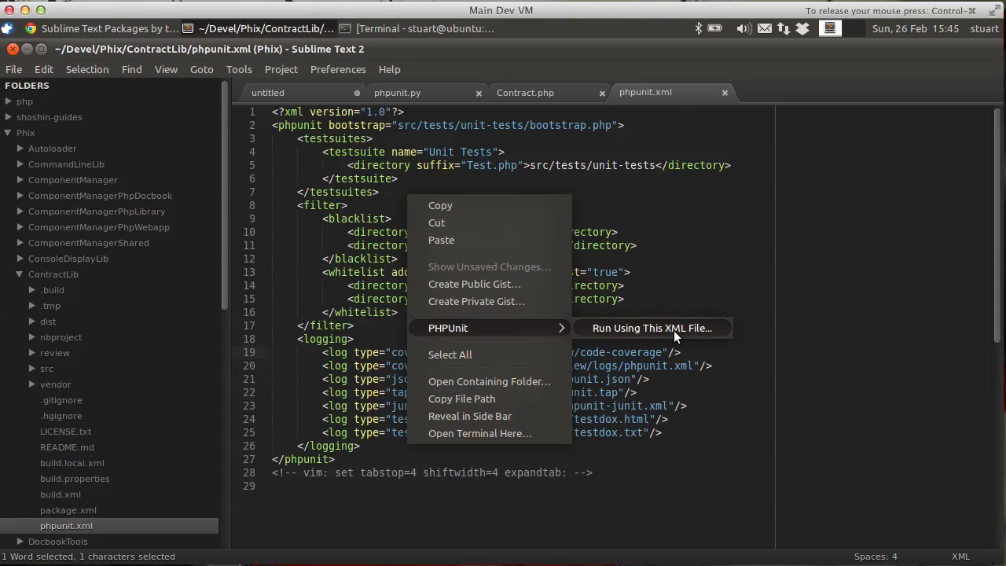
click(651, 328)
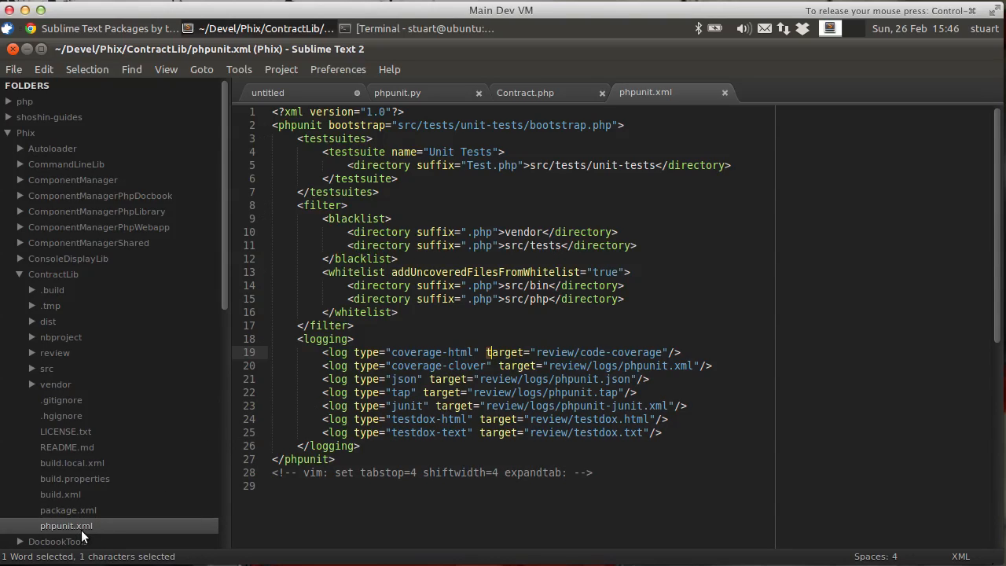
Step: Dismiss phpunit.xml's sidebar file actions and close the phpunit.xml tab
right_click(66, 525)
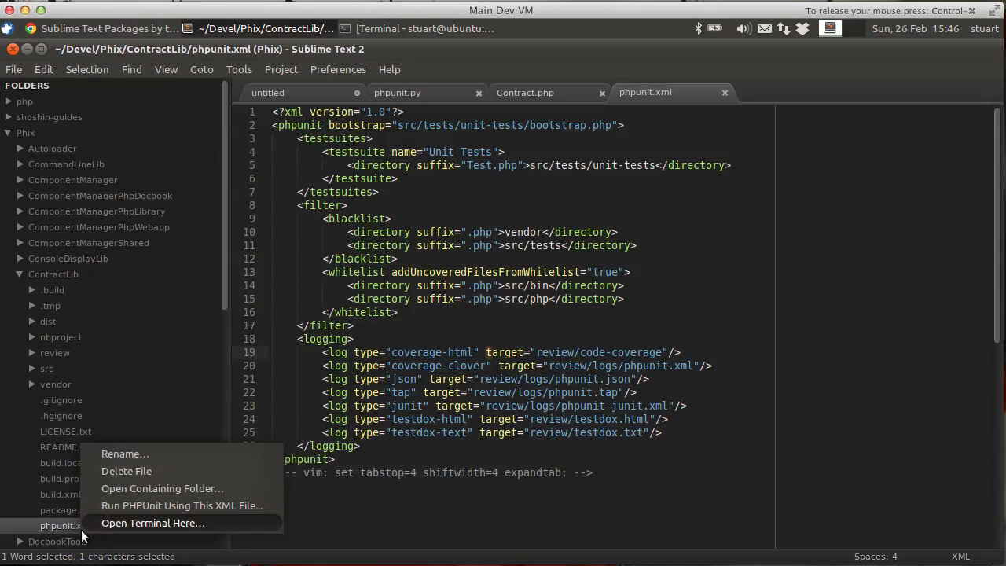
mouse_move(181, 505)
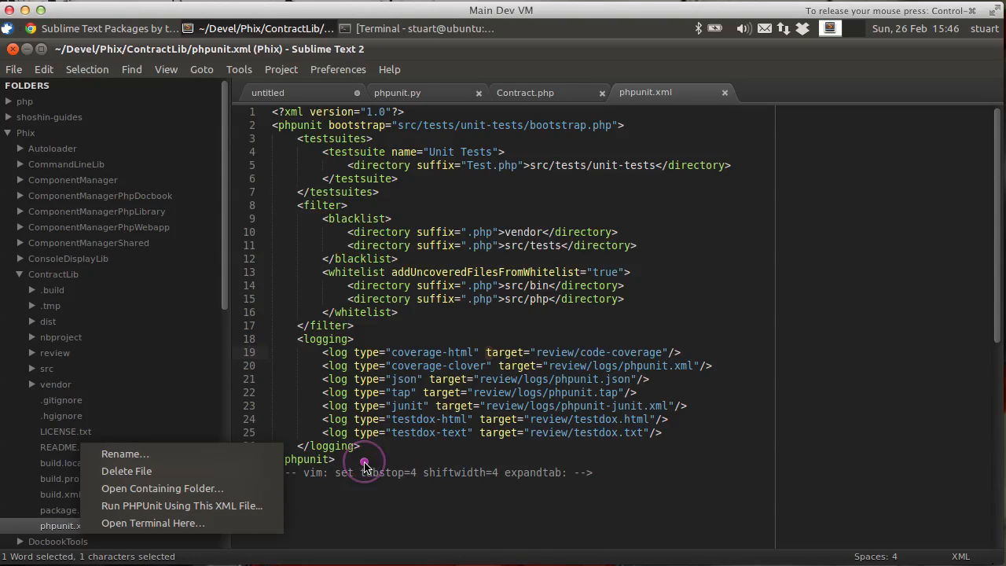
click(377, 458)
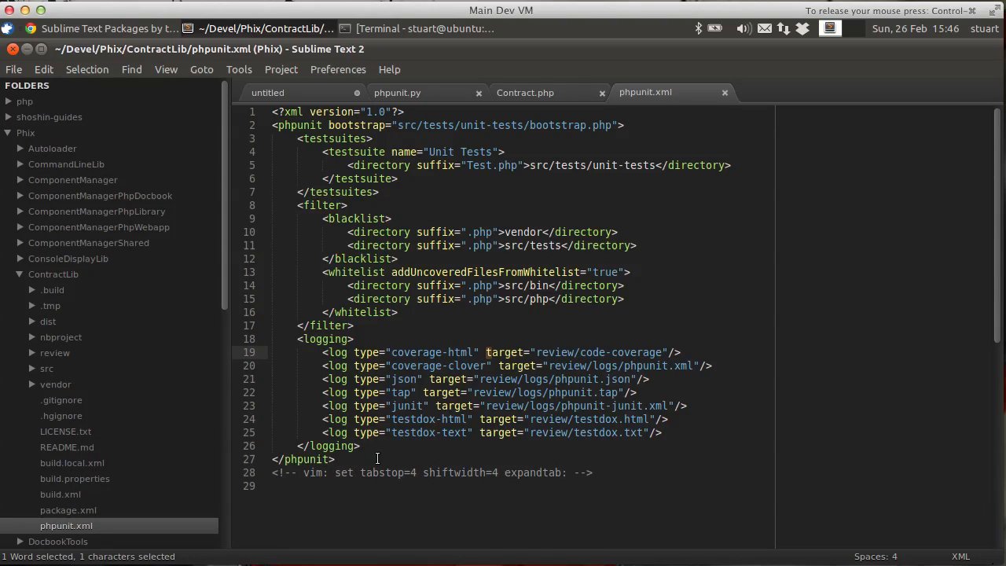
click(724, 92)
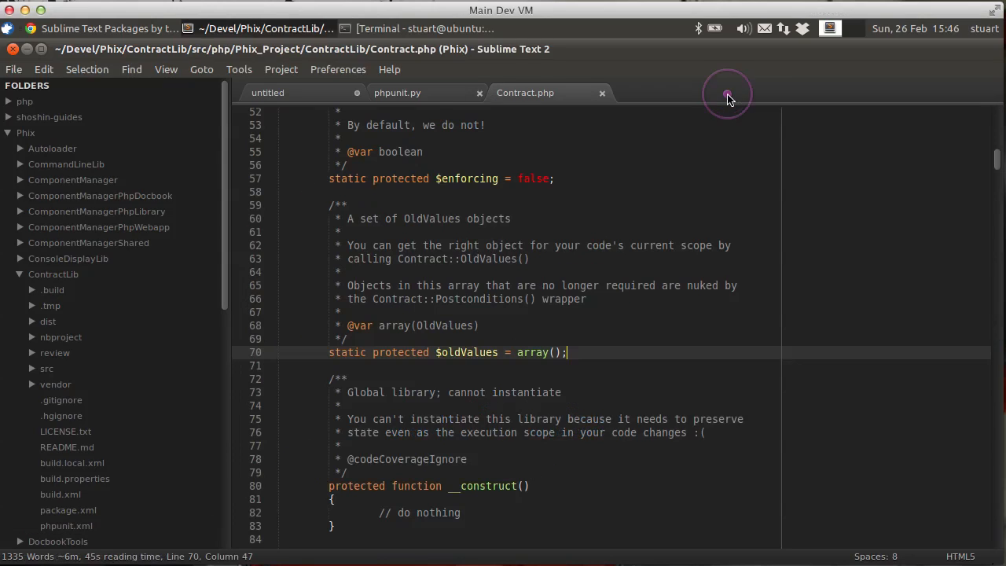
Step: Open ContractTest.php using Contract.php's PHPUnit Open Test Class action
scroll(up, 3)
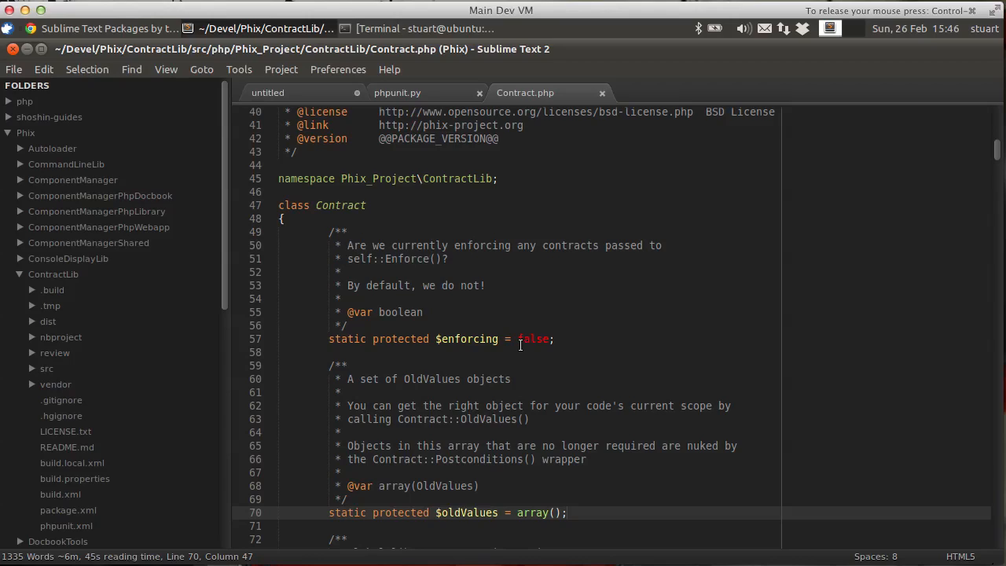
scroll(down, 3)
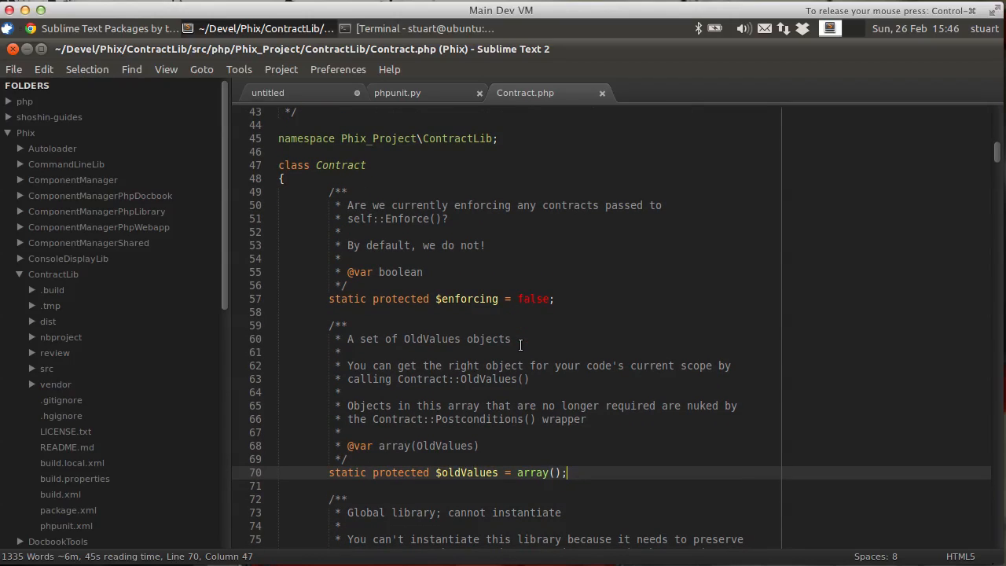
scroll(down, 3)
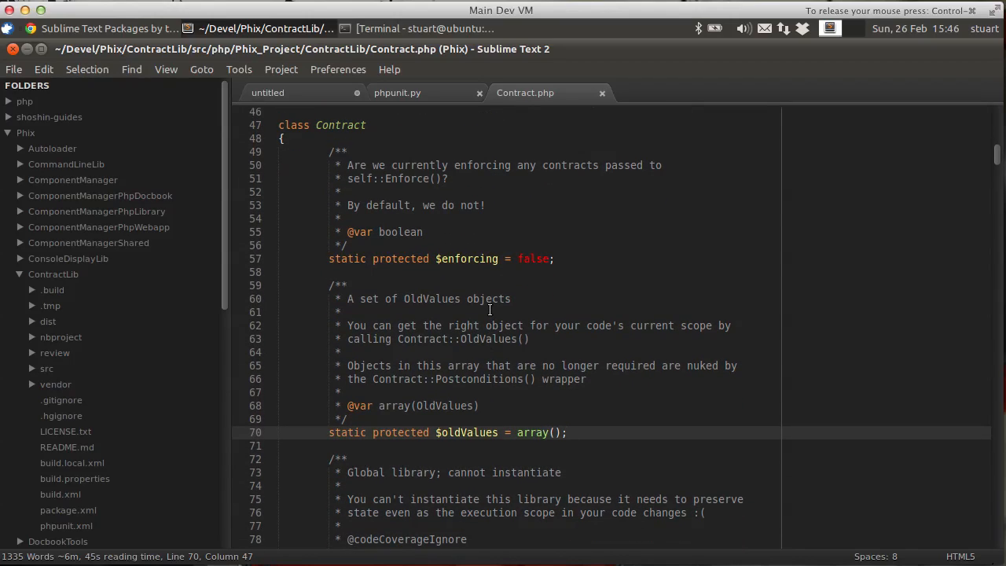
right_click(490, 309)
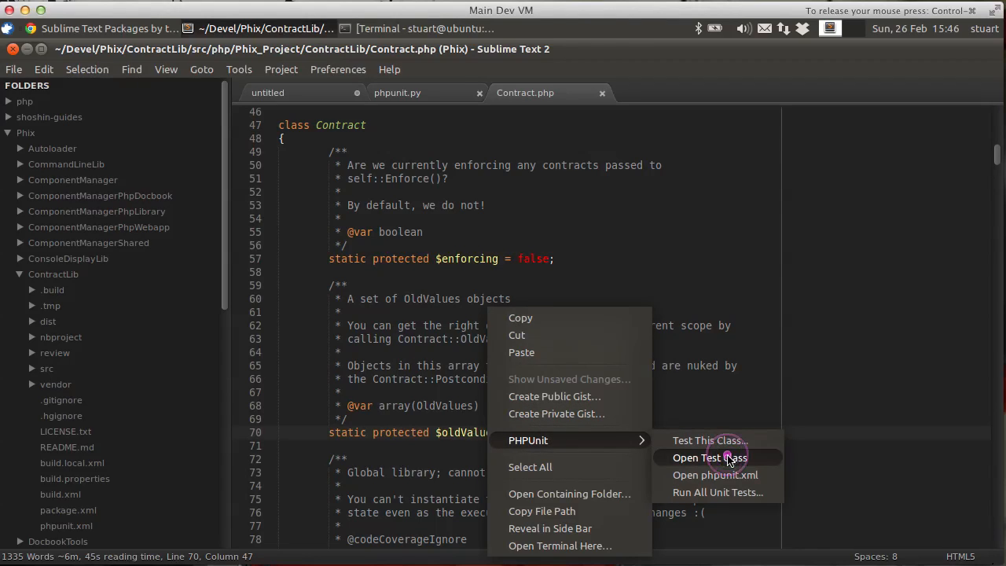
click(709, 458)
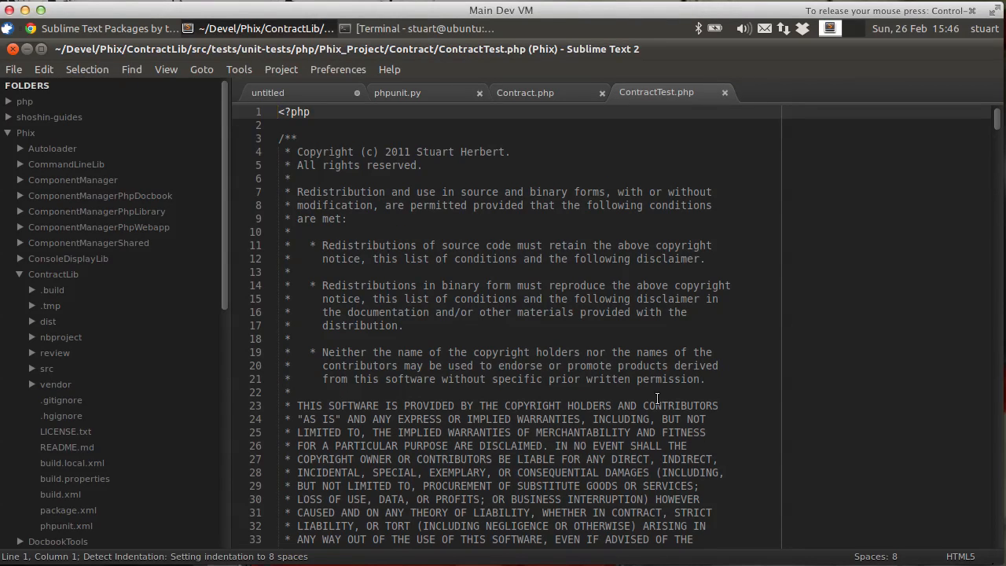
Step: Check ContractTest.php's PHPUnit actions, switch back to Contract.php, and close the test file
scroll(down, 3)
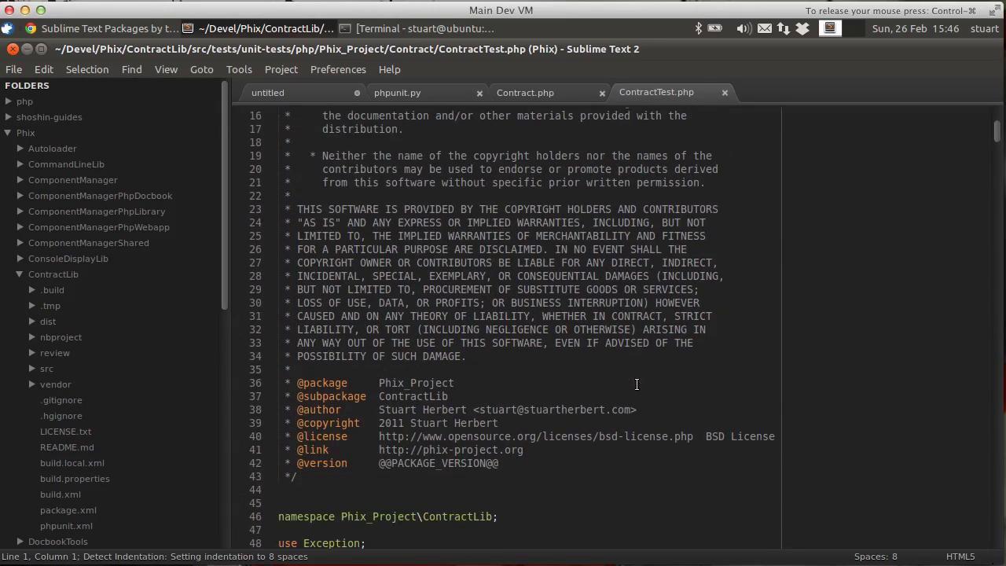
scroll(down, 3)
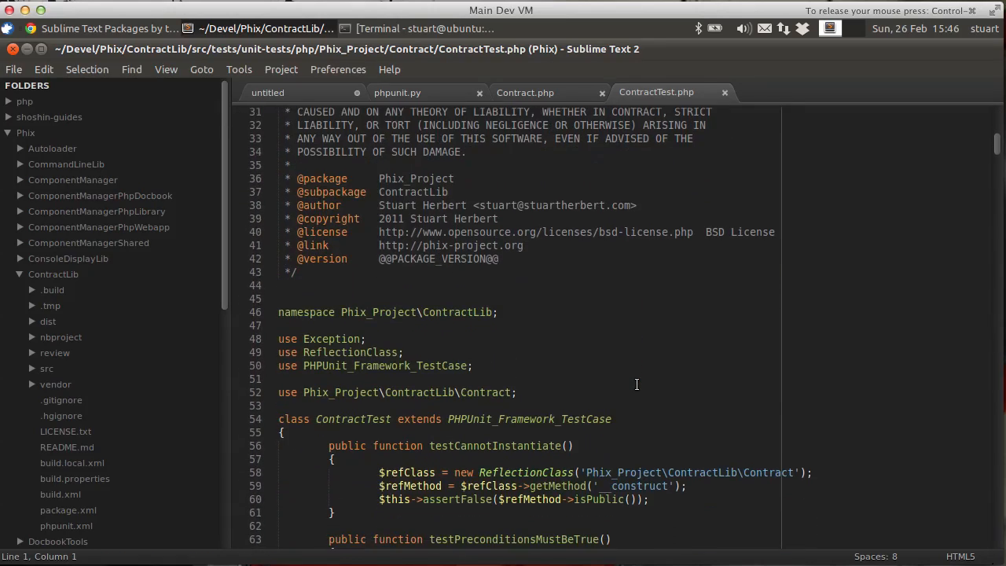
scroll(down, 3)
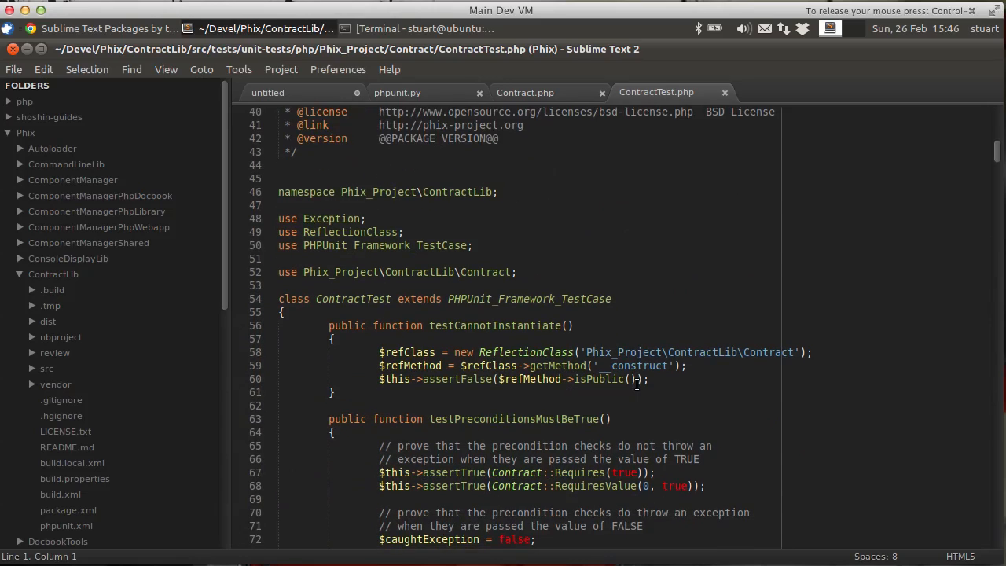
scroll(down, 3)
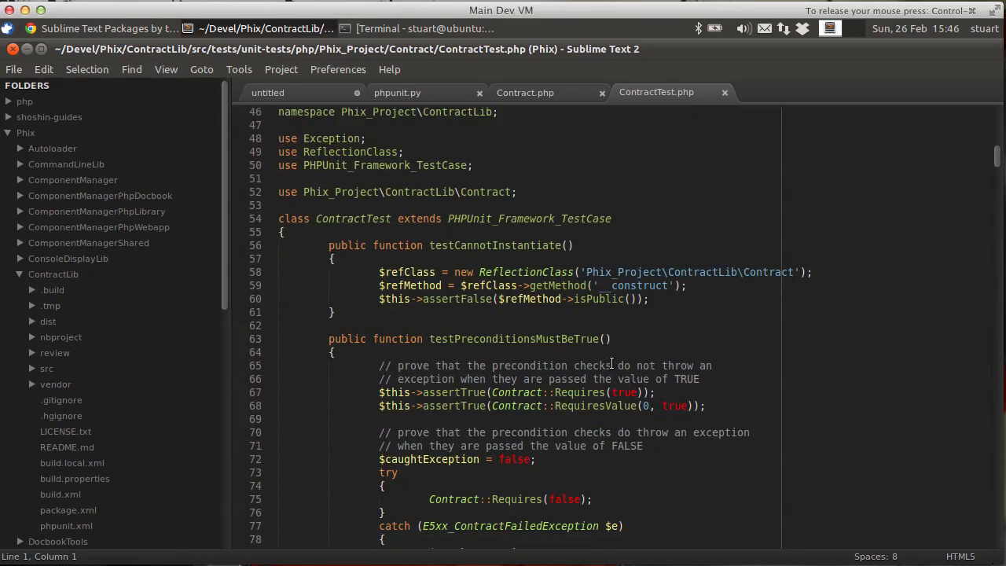
right_click(611, 362)
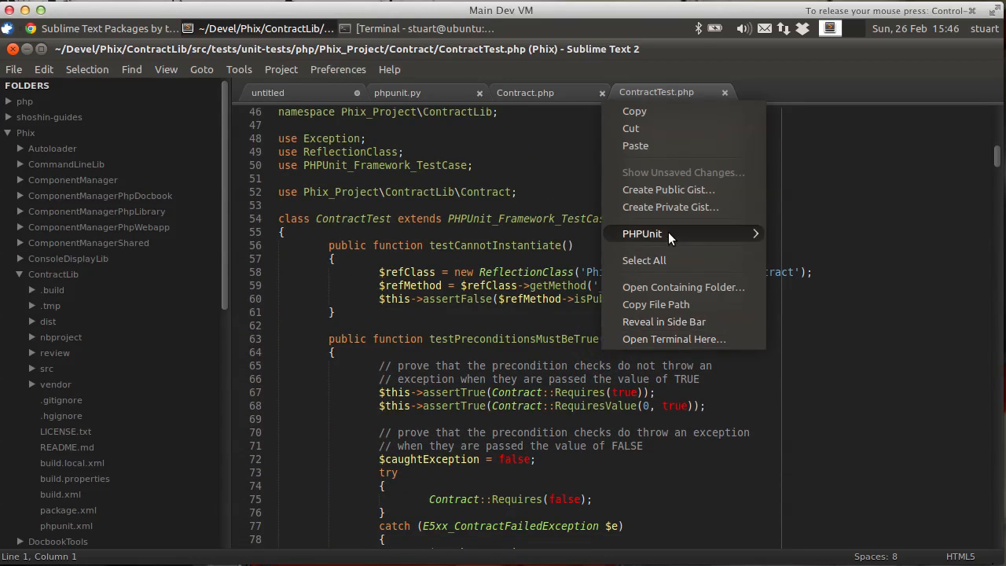
click(525, 92)
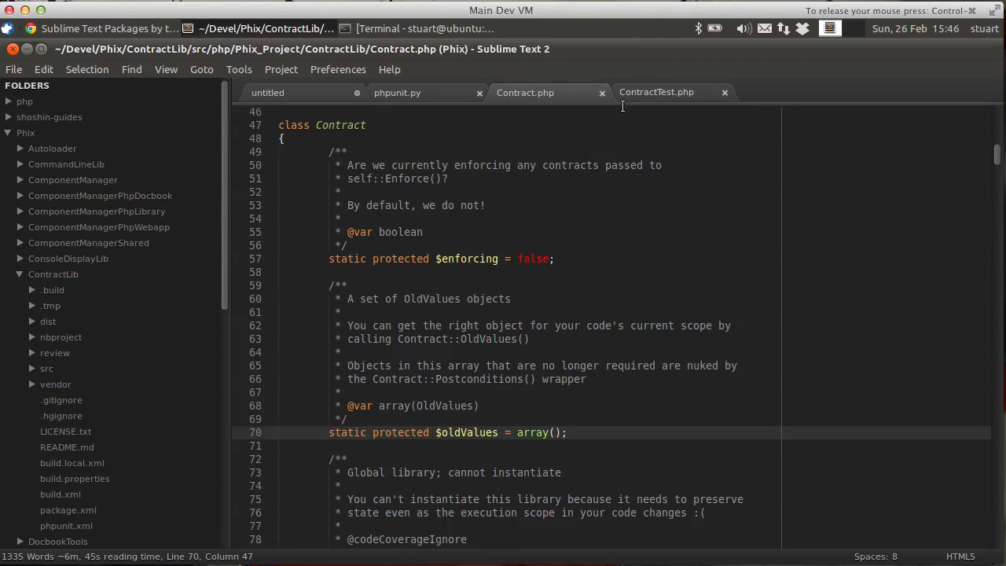
mouse_move(574, 315)
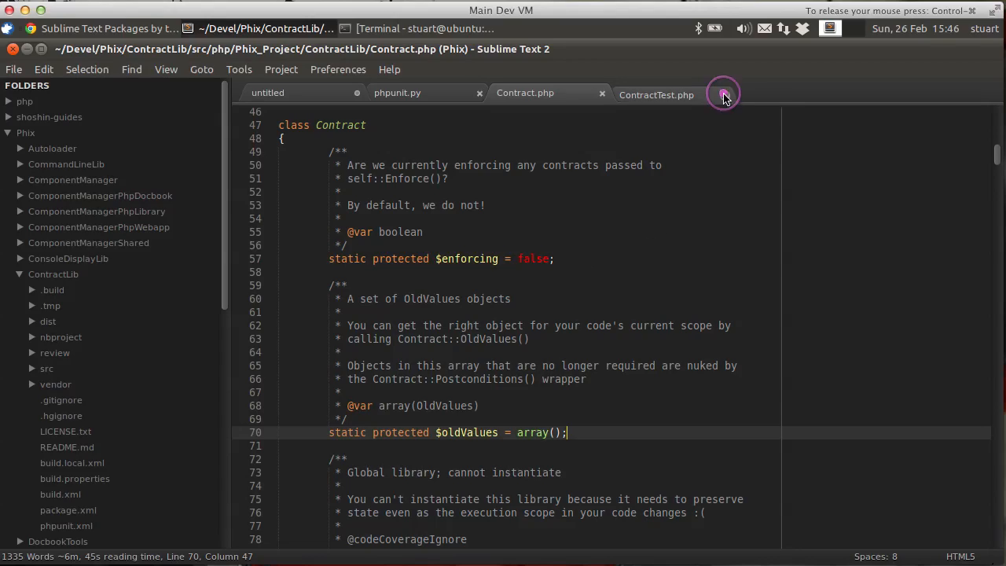
click(723, 95)
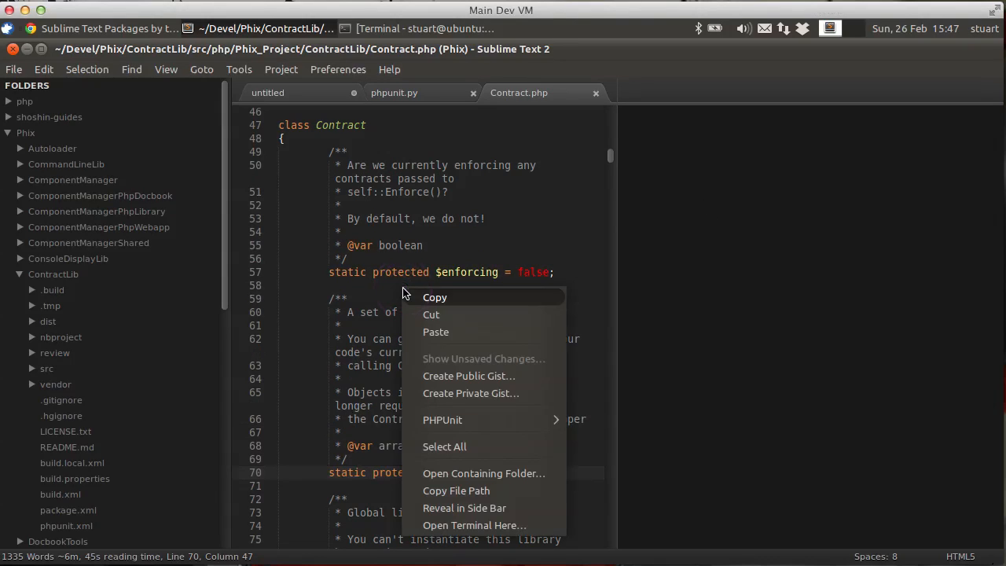
click(601, 437)
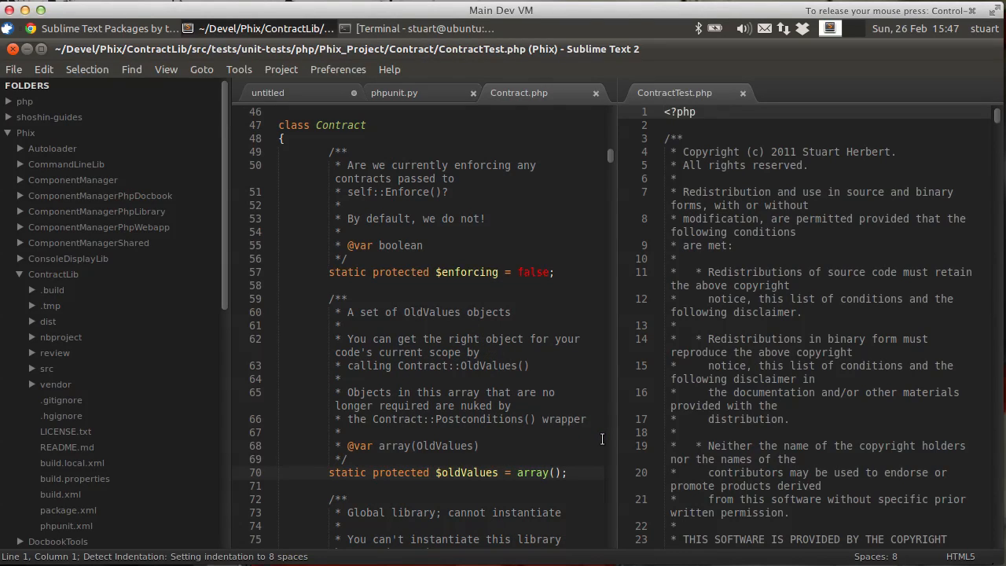
click(665, 112)
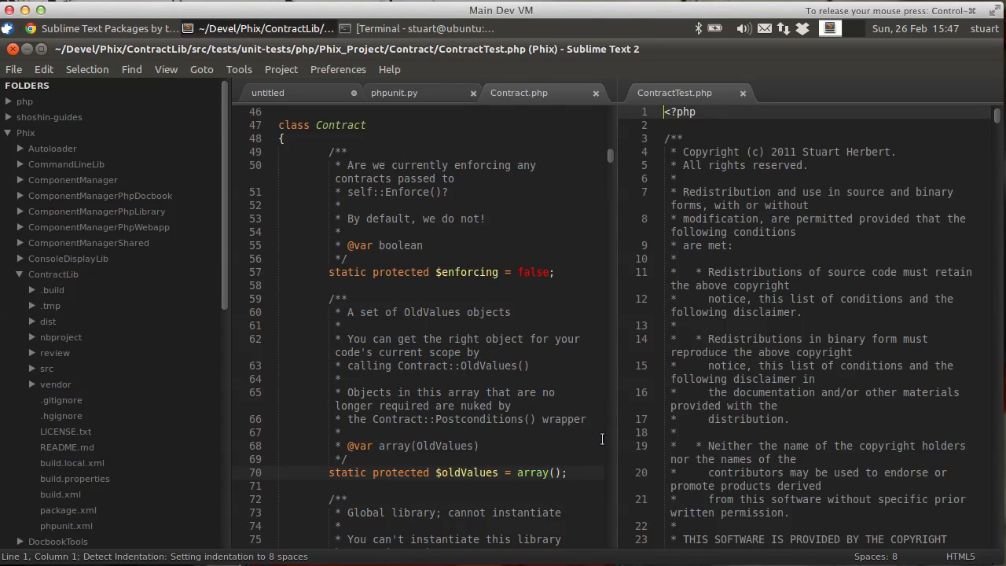
click(684, 373)
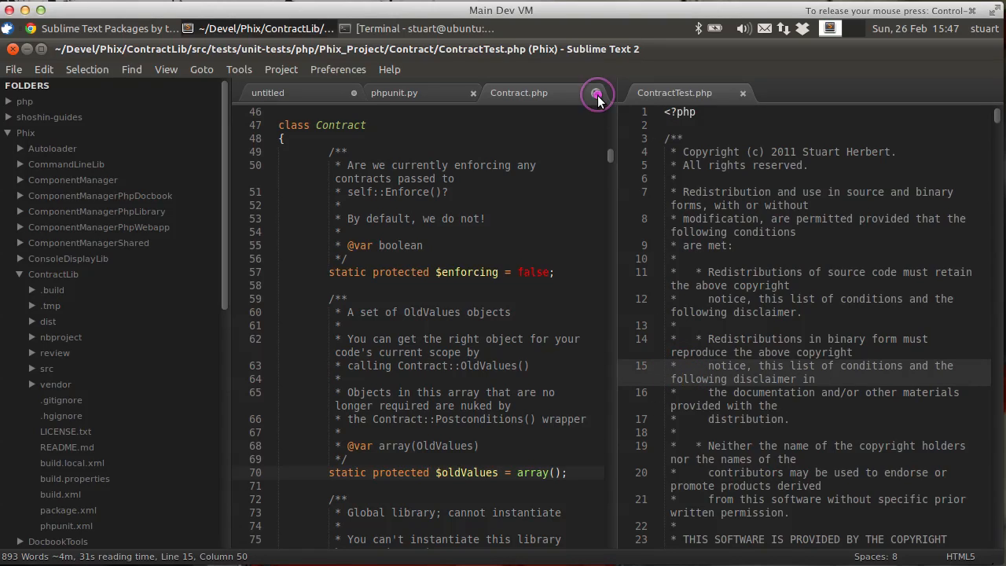
click(597, 93)
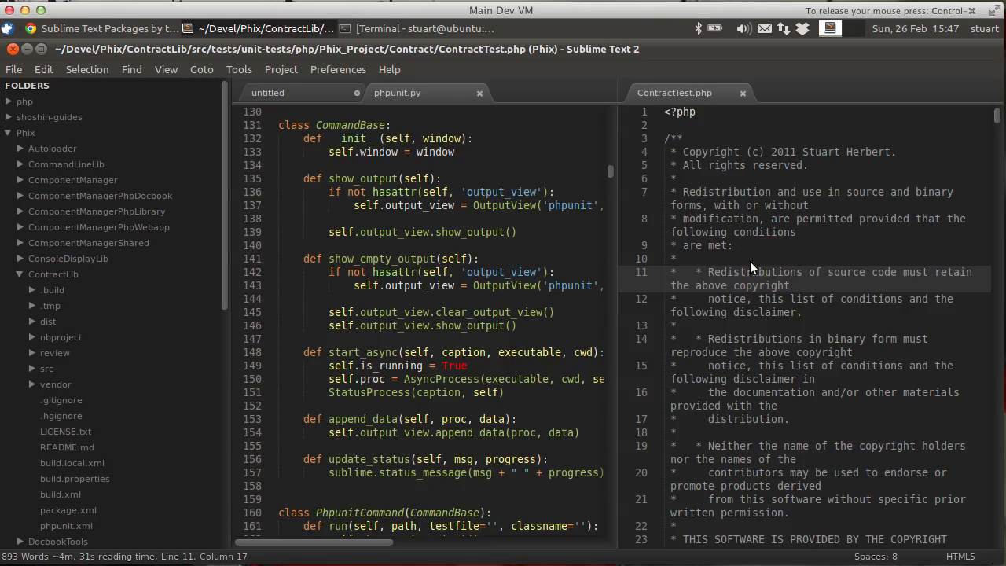
right_click(746, 267)
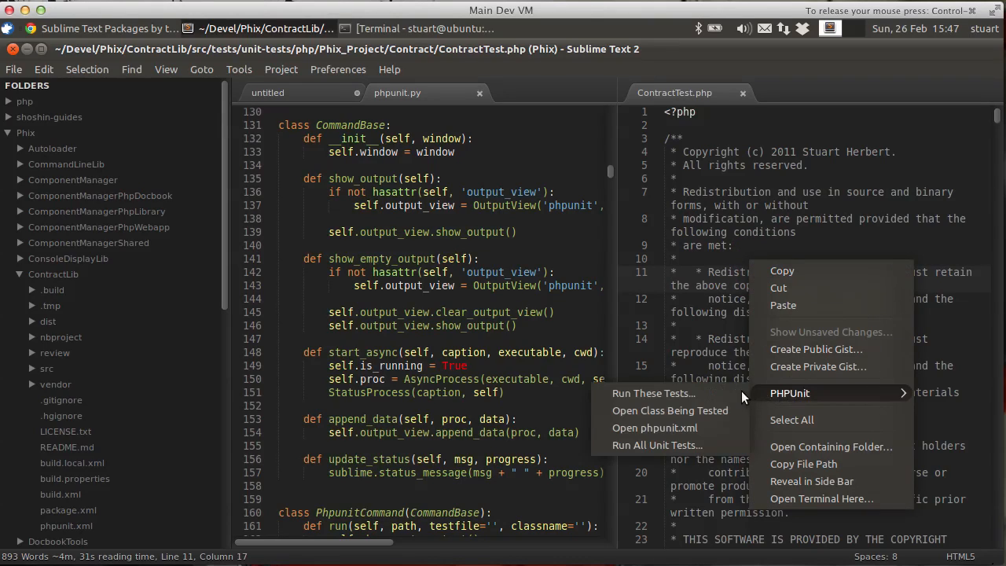
click(670, 410)
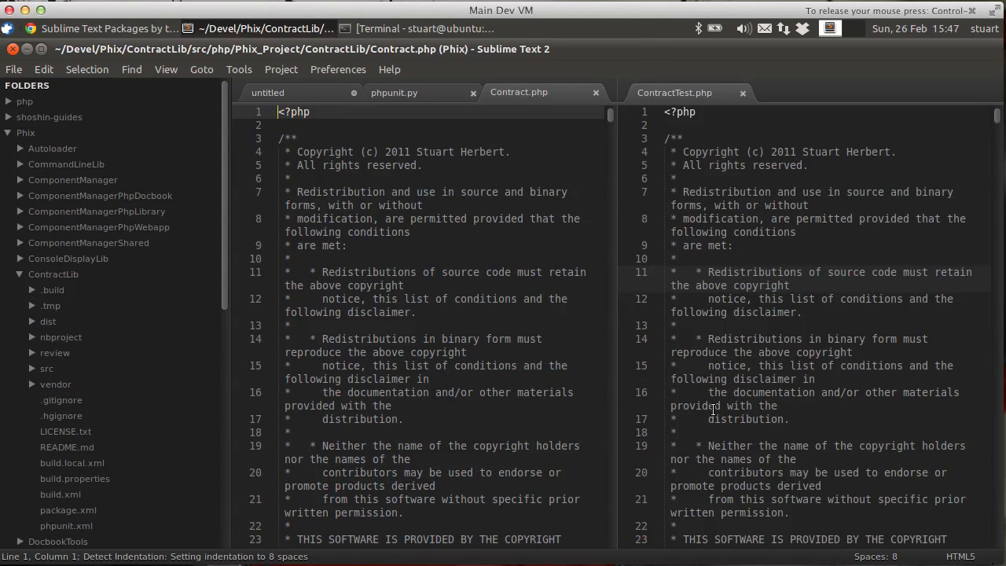
scroll(down, 3)
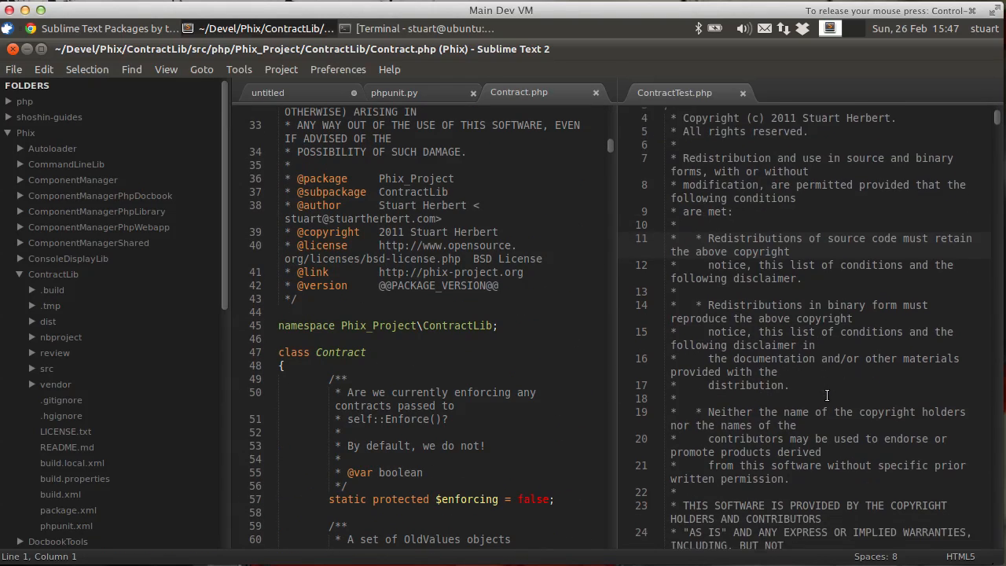
scroll(down, 3)
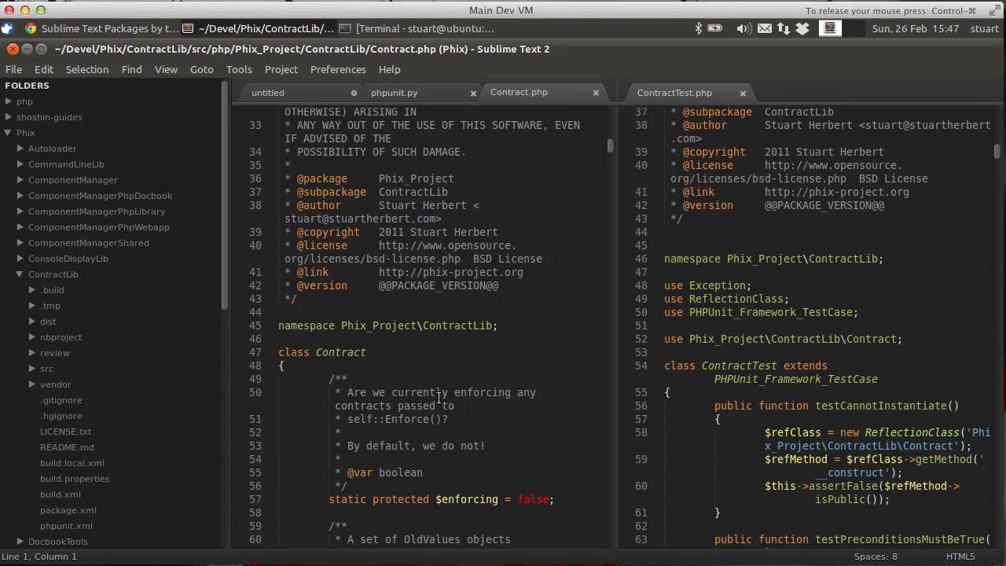
scroll(down, 3)
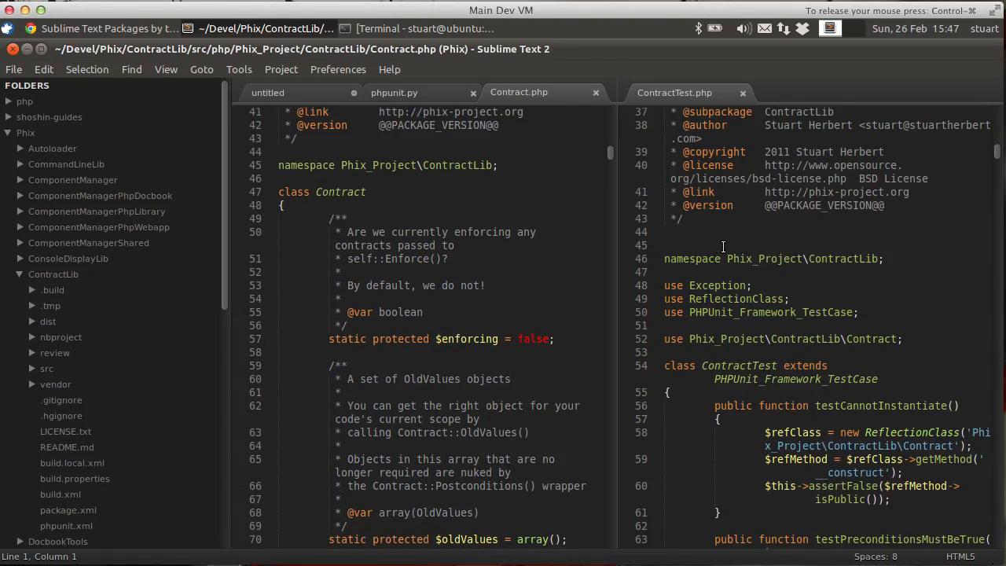
click(742, 92)
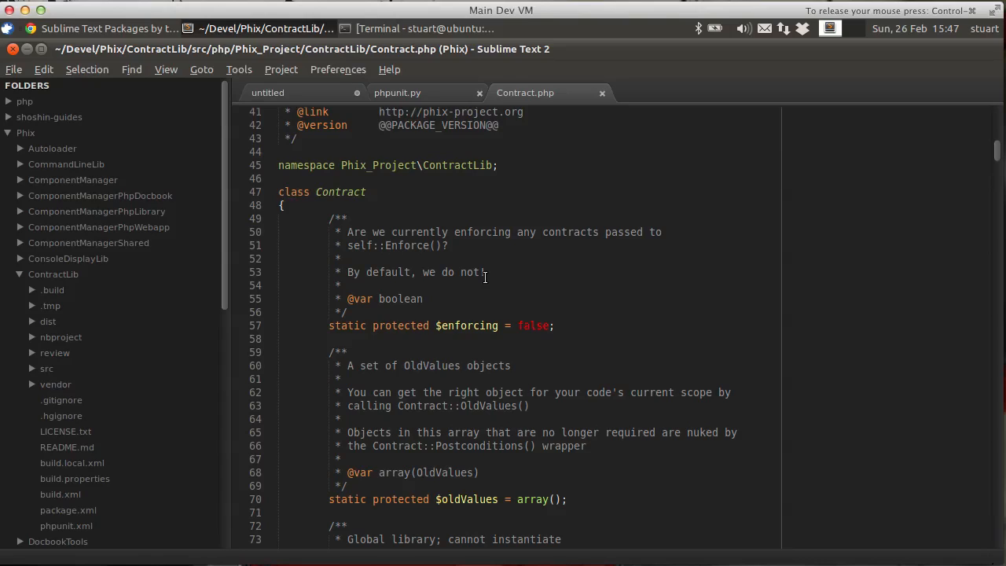
right_click(484, 275)
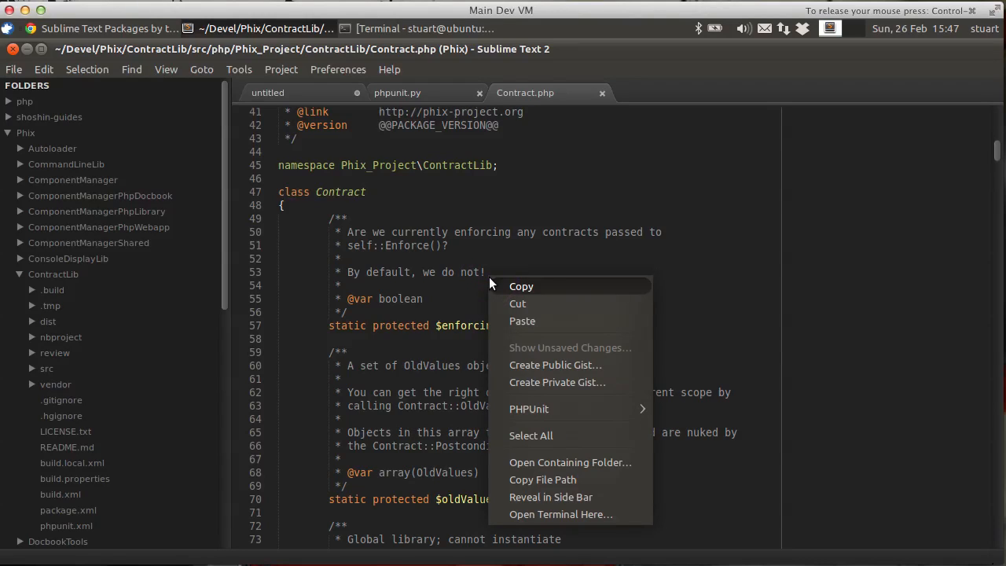
mouse_move(529, 409)
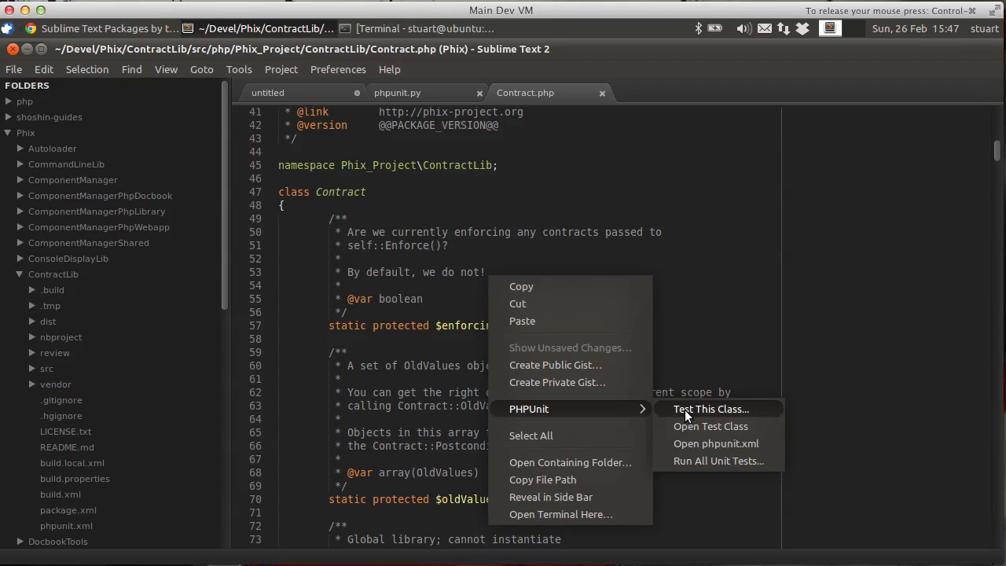
mouse_move(693, 460)
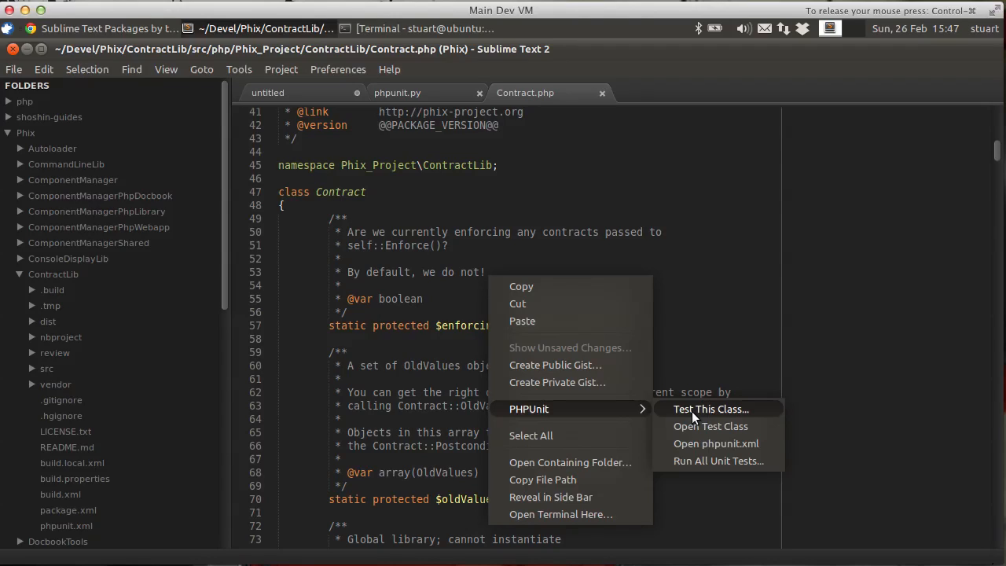
click(710, 408)
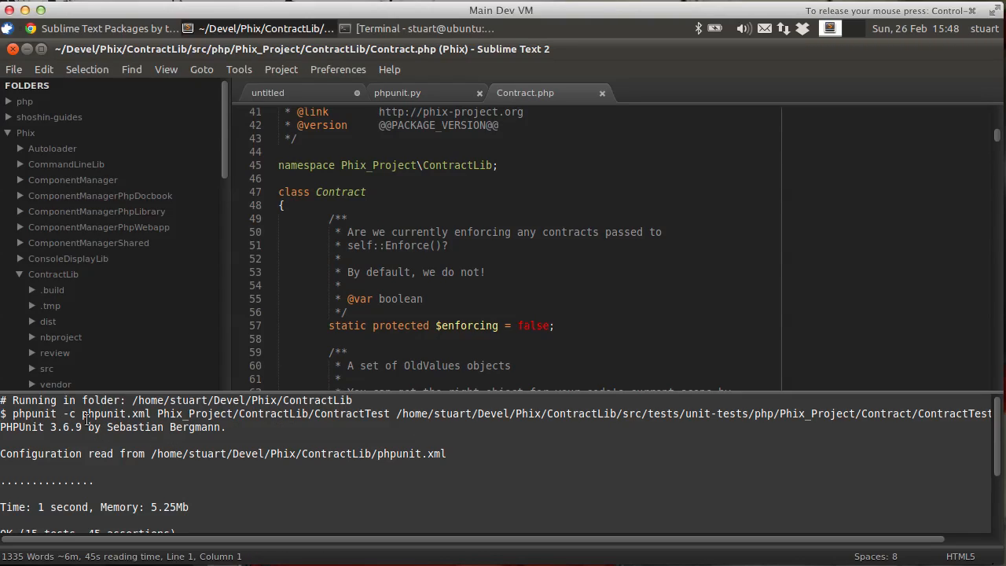
mouse_move(569, 420)
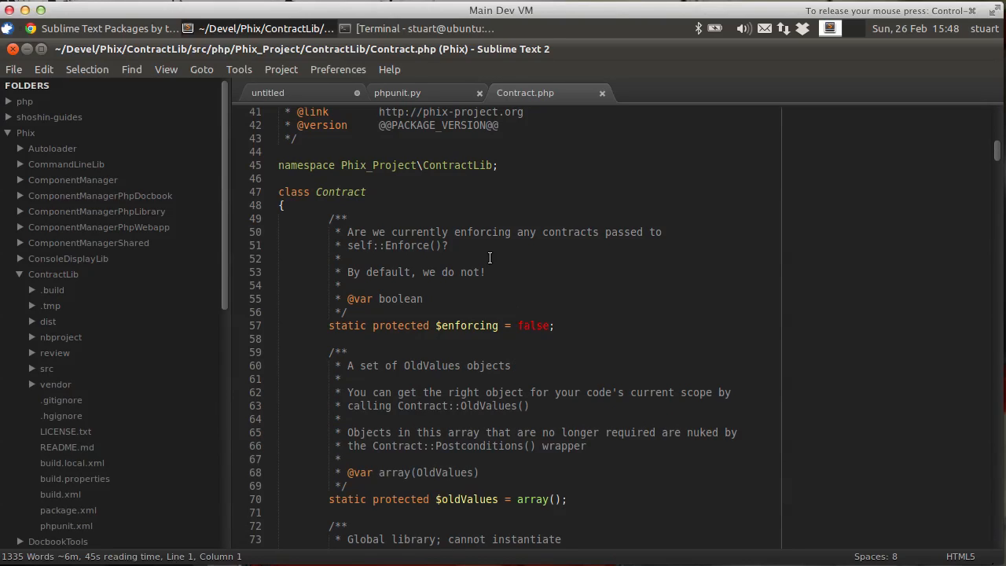
right_click(488, 260)
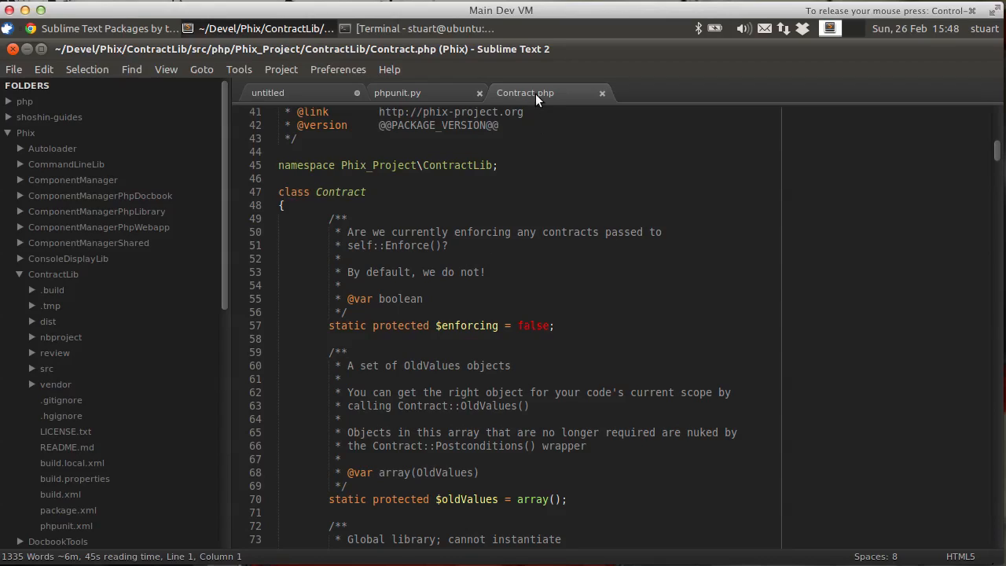
Step: Create a new file, set its syntax to PHP, and enter the <?php tag
right_click(525, 93)
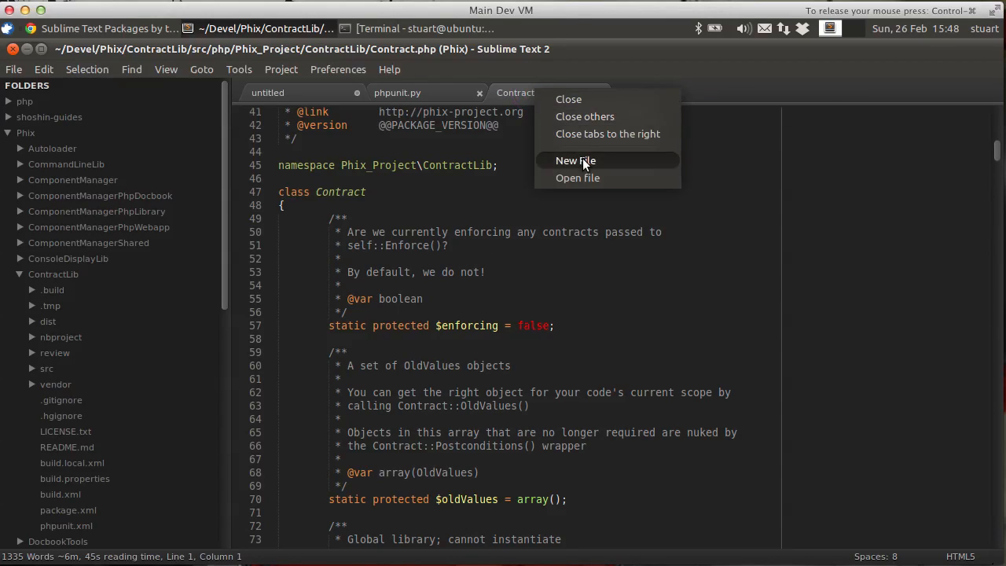
click(576, 160)
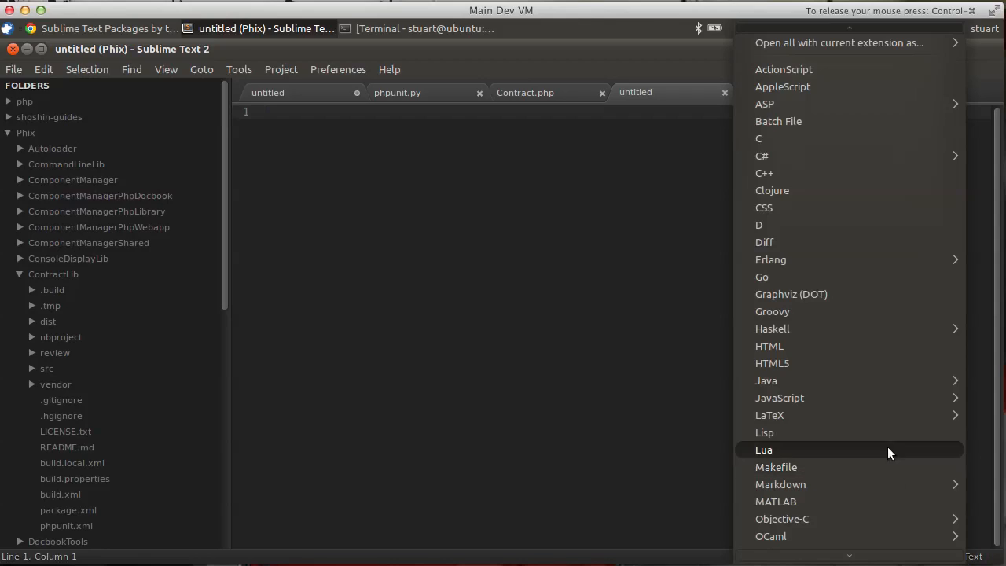
scroll(down, 3)
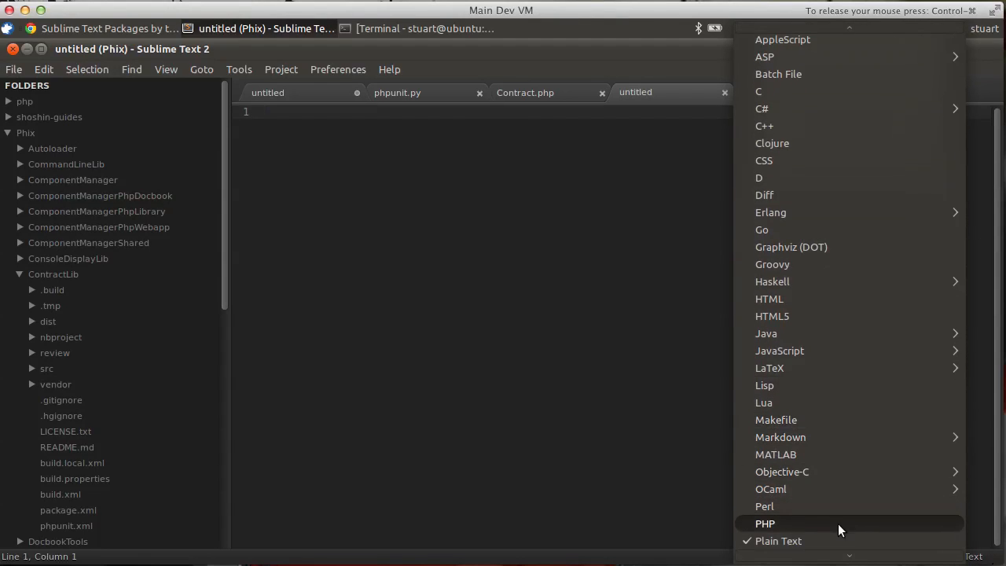
click(764, 524)
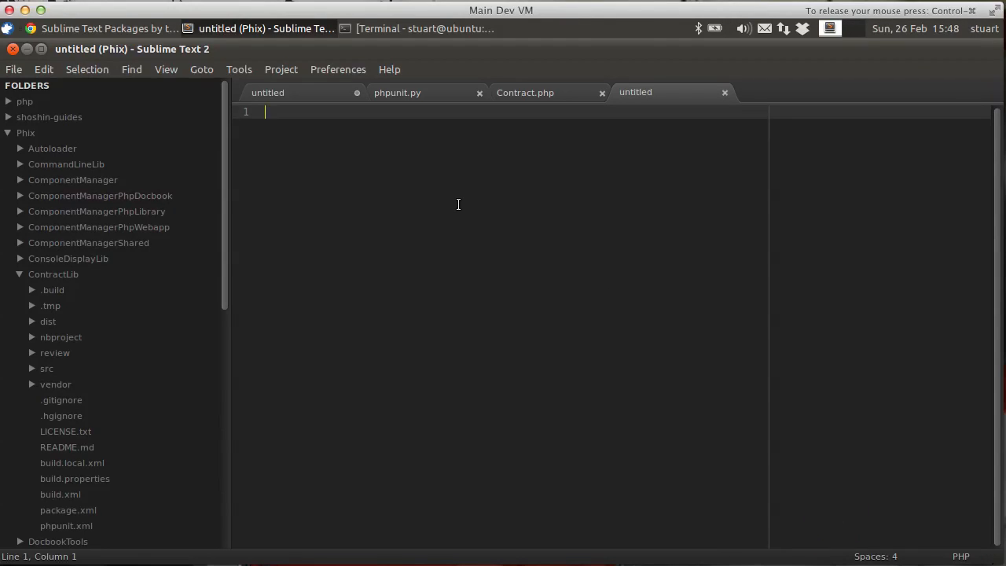
text(<?php)
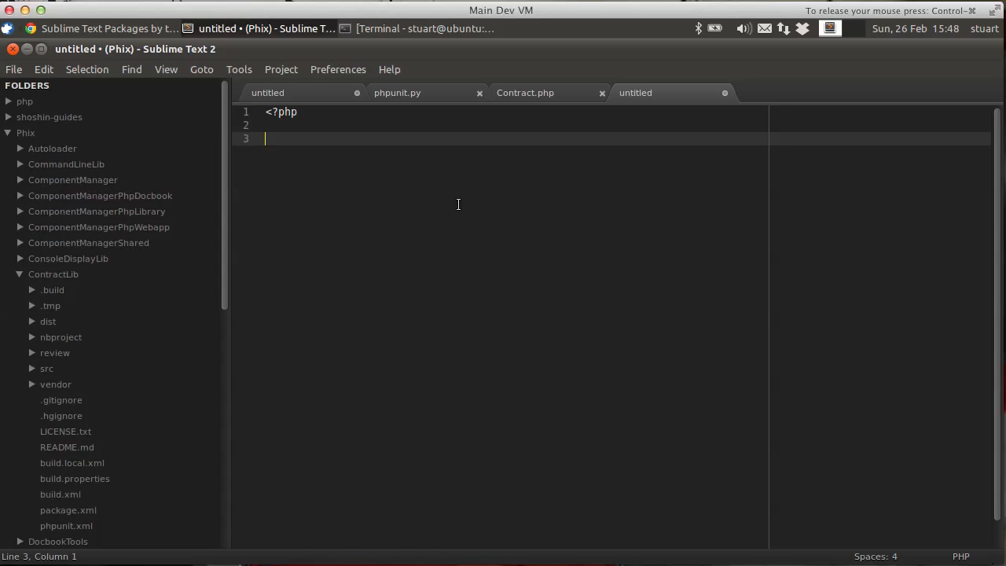
Step: Expand the phpunit-testcase snippet and name the test class ContractTest
text(php)
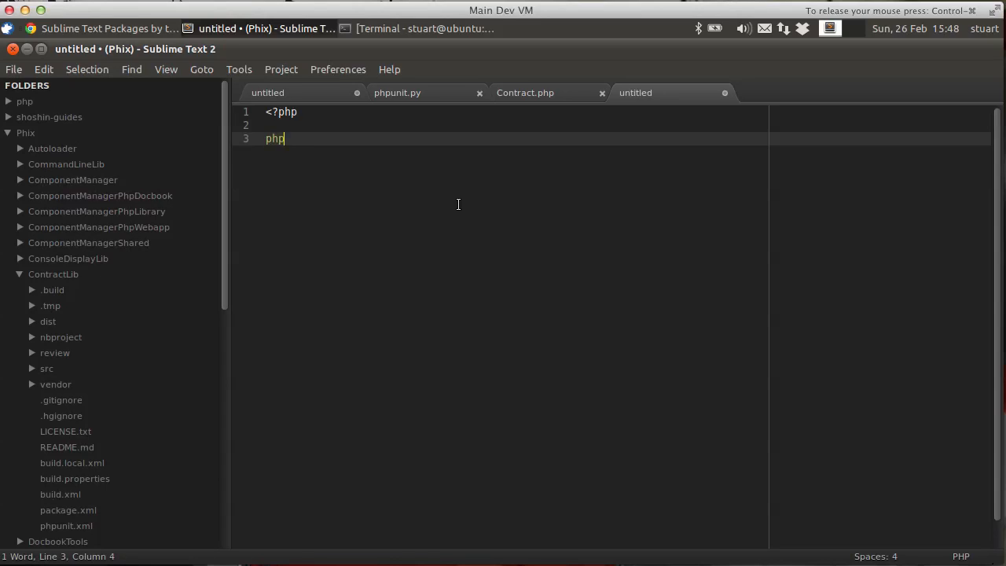
text(unit-)
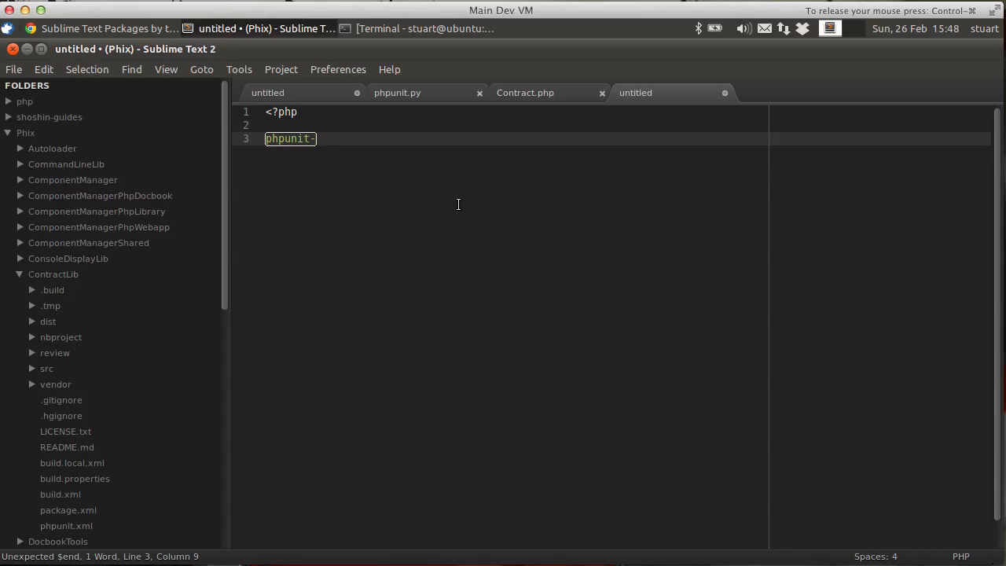
key(Tab)
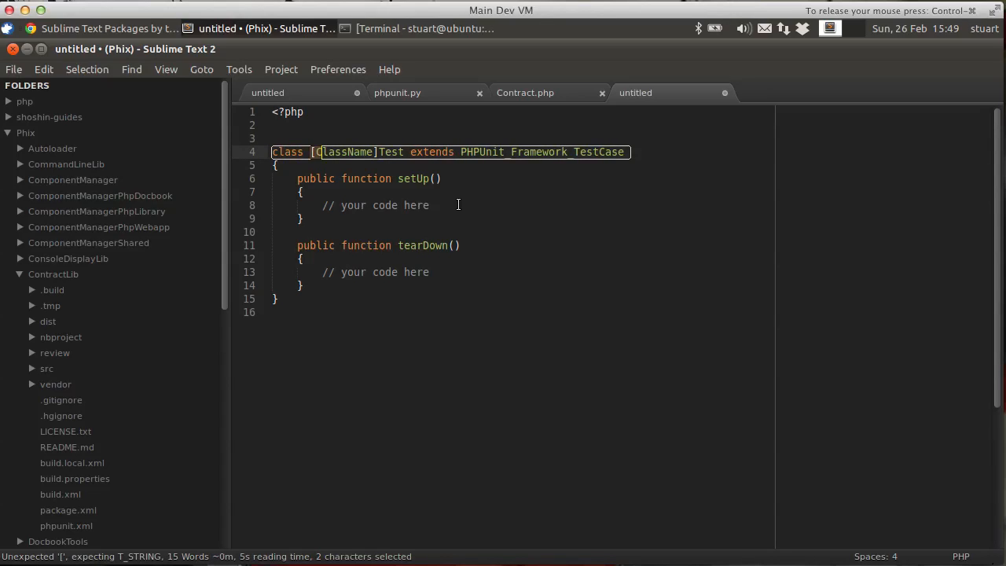
text(Contract)
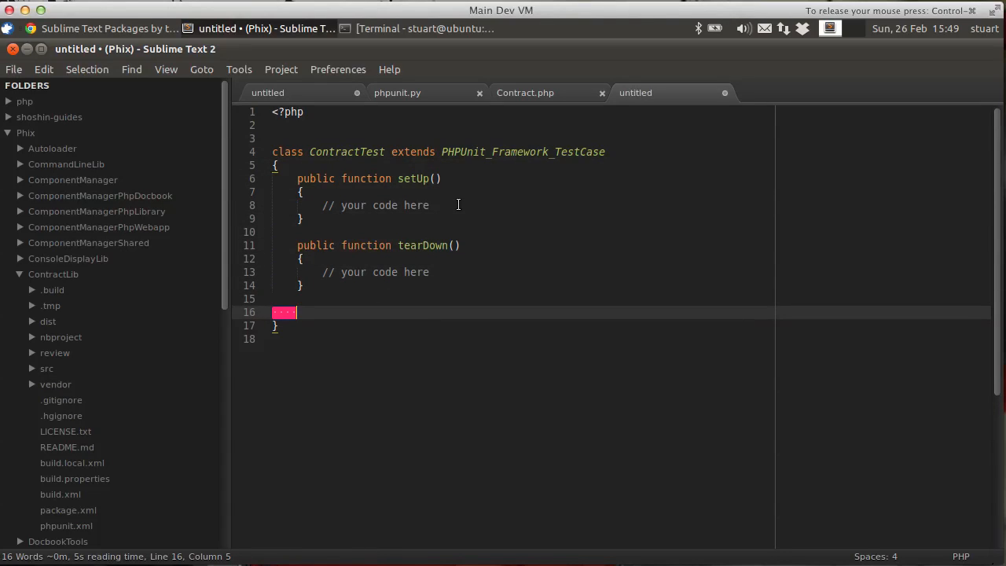
text(phpunit)
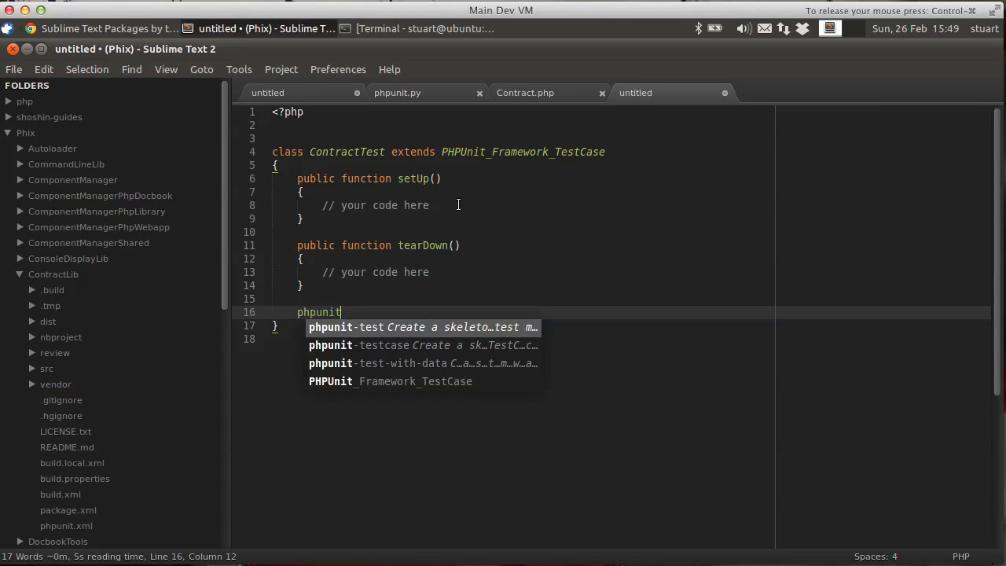
text(-t)
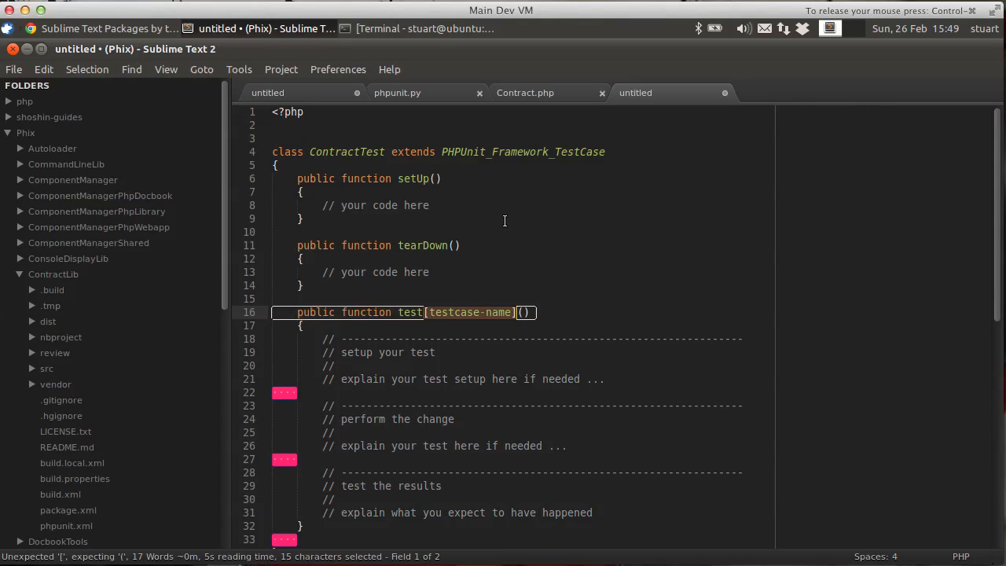
scroll(down, 3)
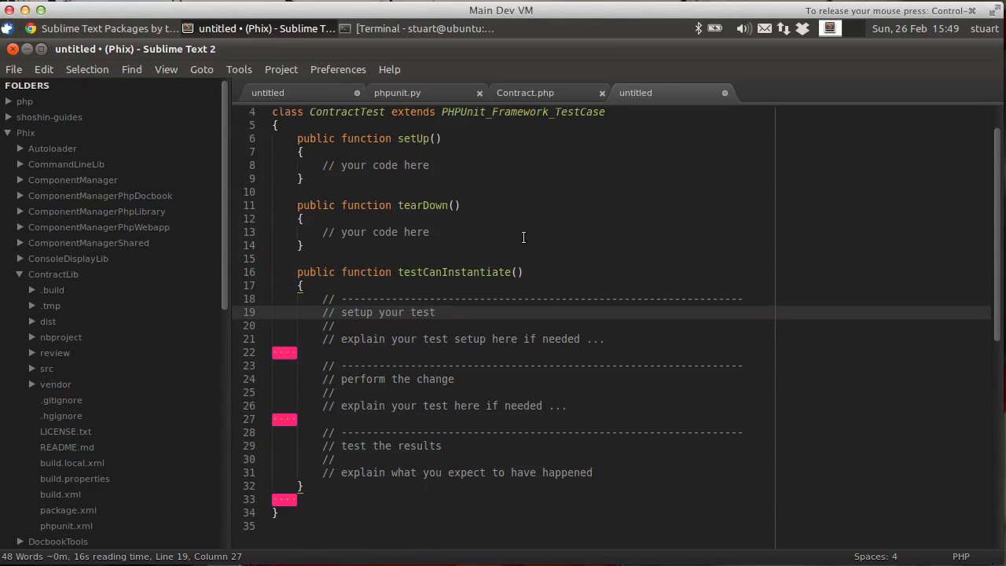
scroll(down, 3)
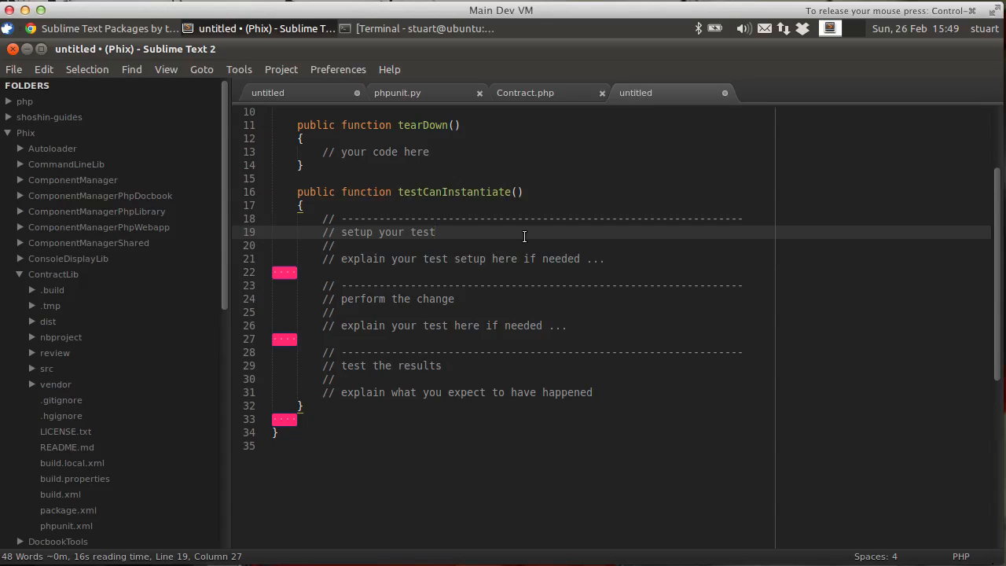
click(435, 232)
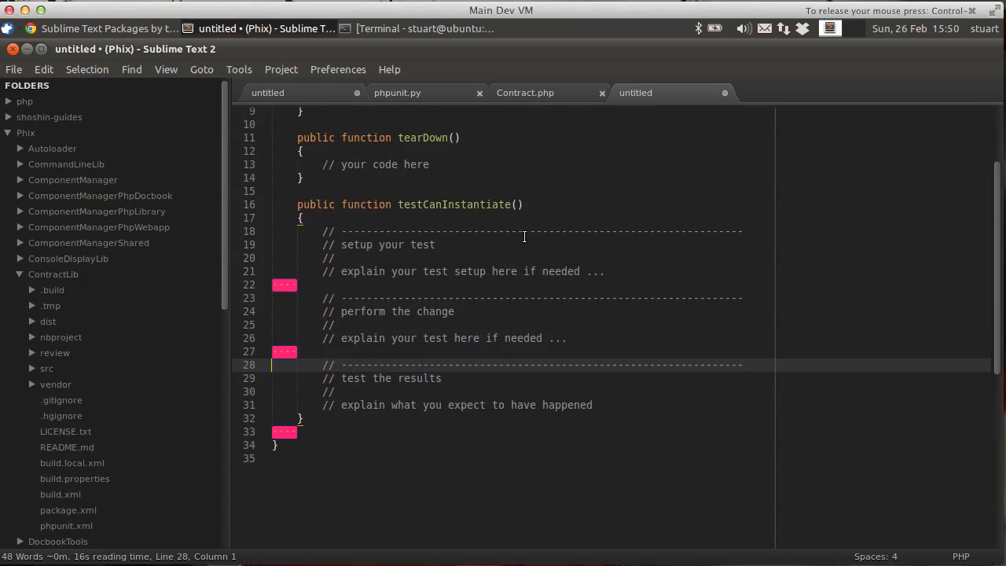
scroll(up, 3)
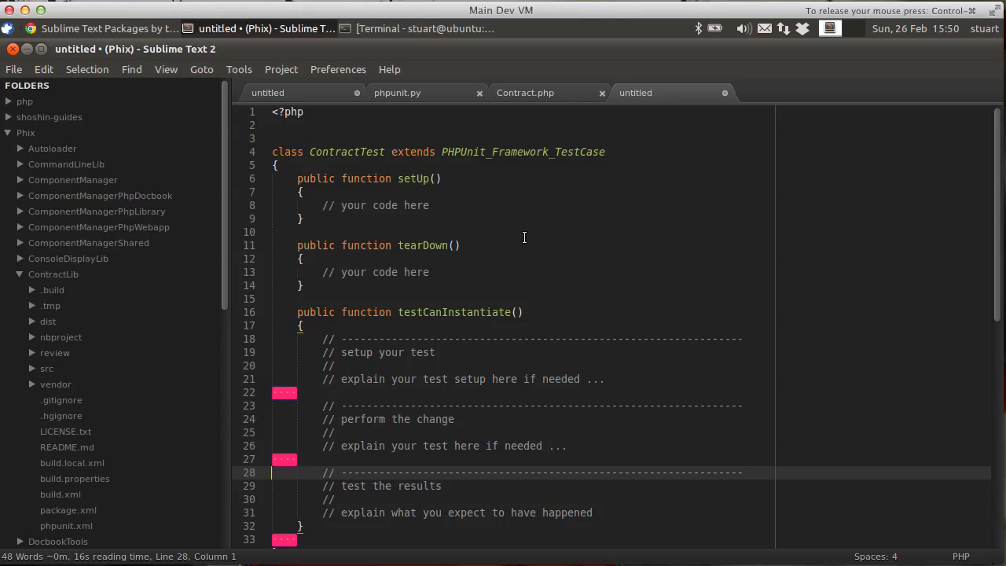
mouse_move(580, 176)
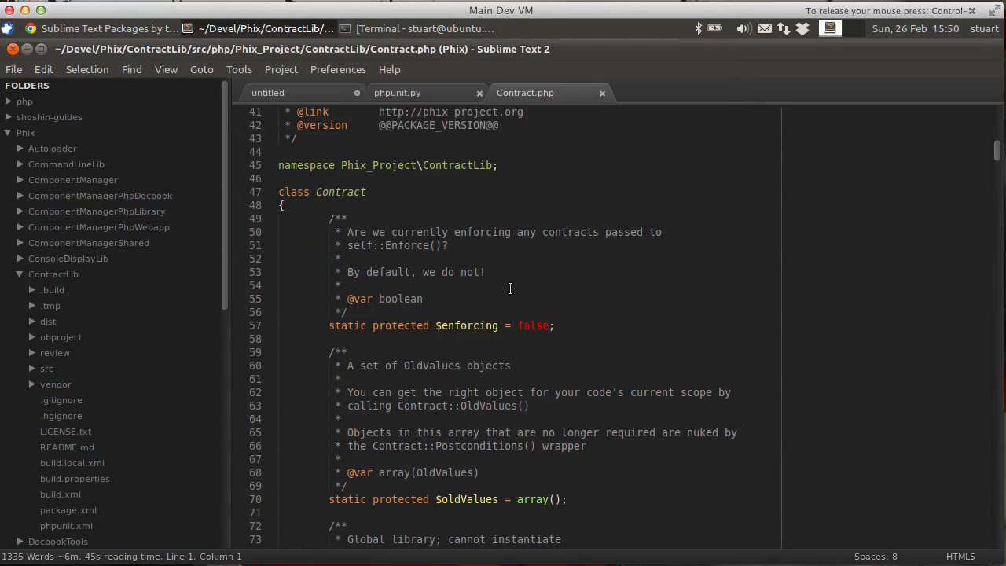
Step: Open ContractTest.php from Contract.php's PHPUnit actions and browse its precondition and postcondition tests
right_click(510, 288)
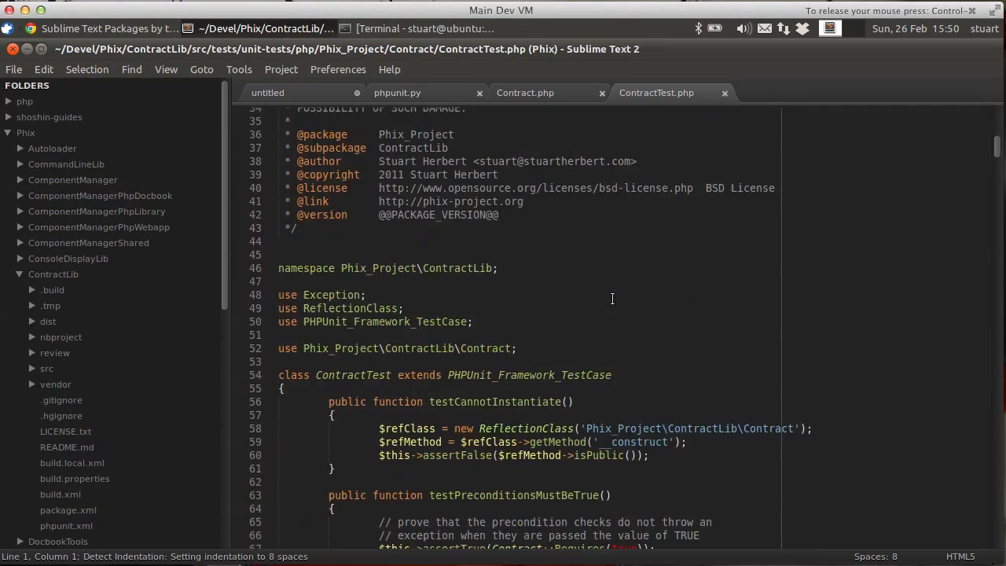
scroll(down, 3)
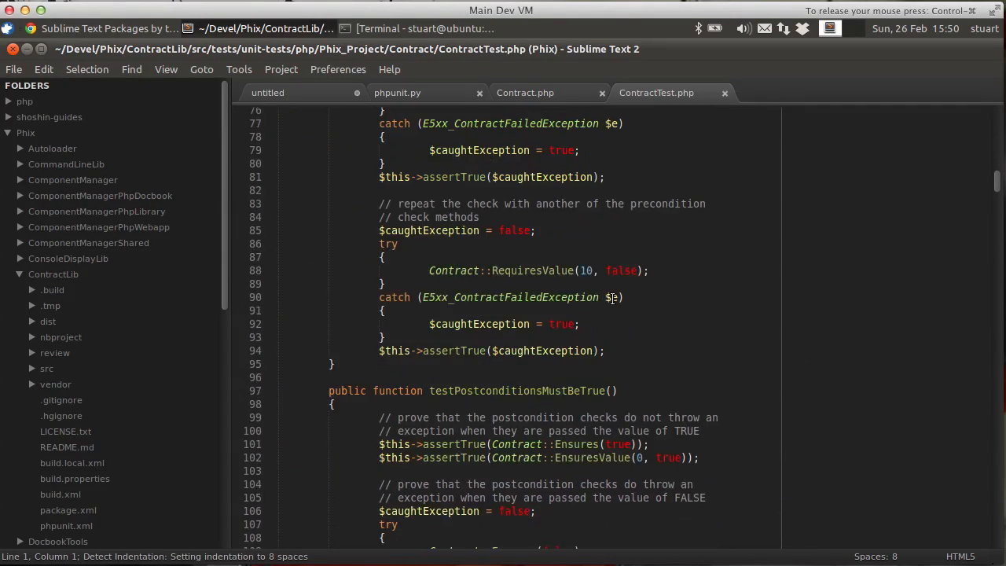
scroll(down, 3)
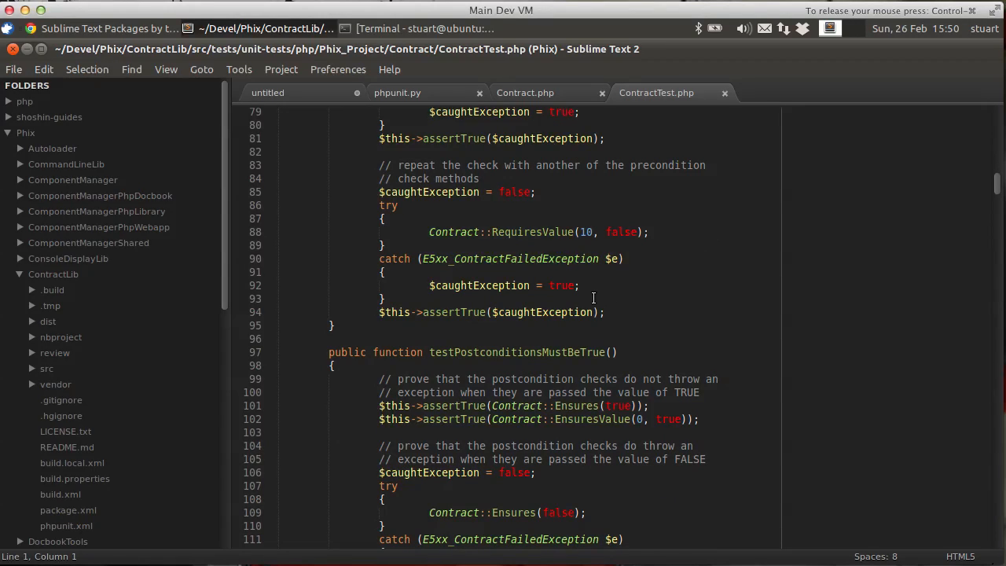
right_click(593, 299)
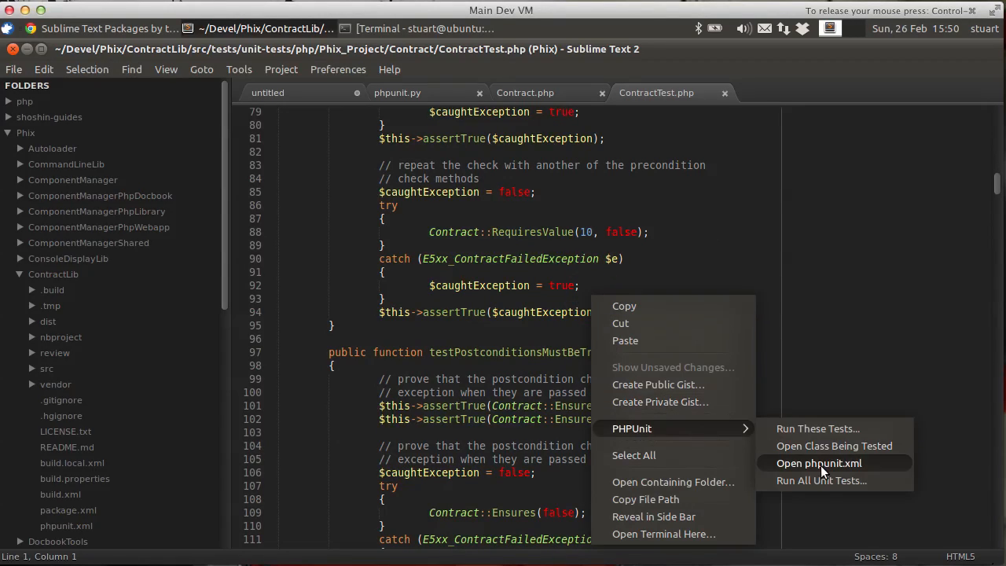
mouse_move(820, 480)
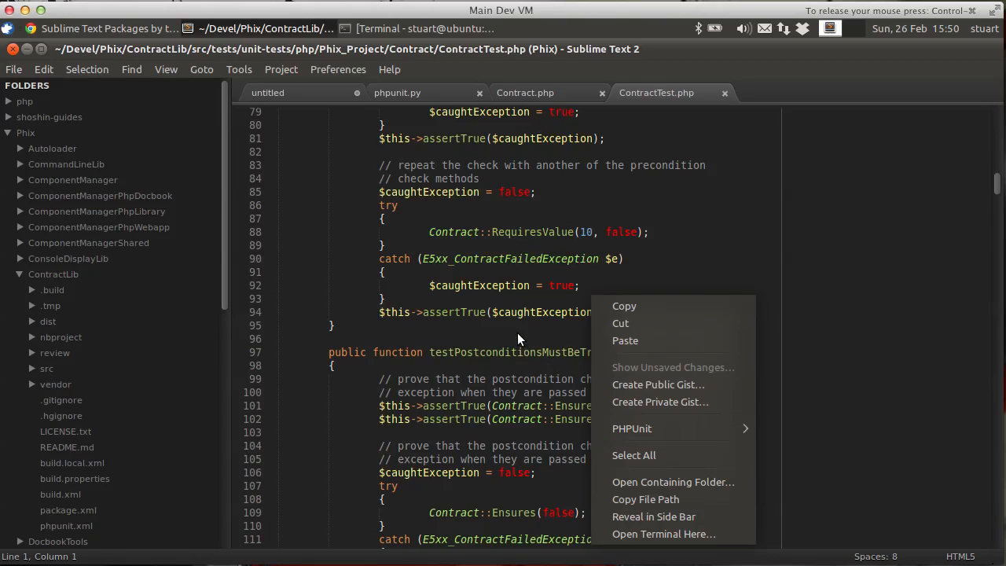
click(518, 334)
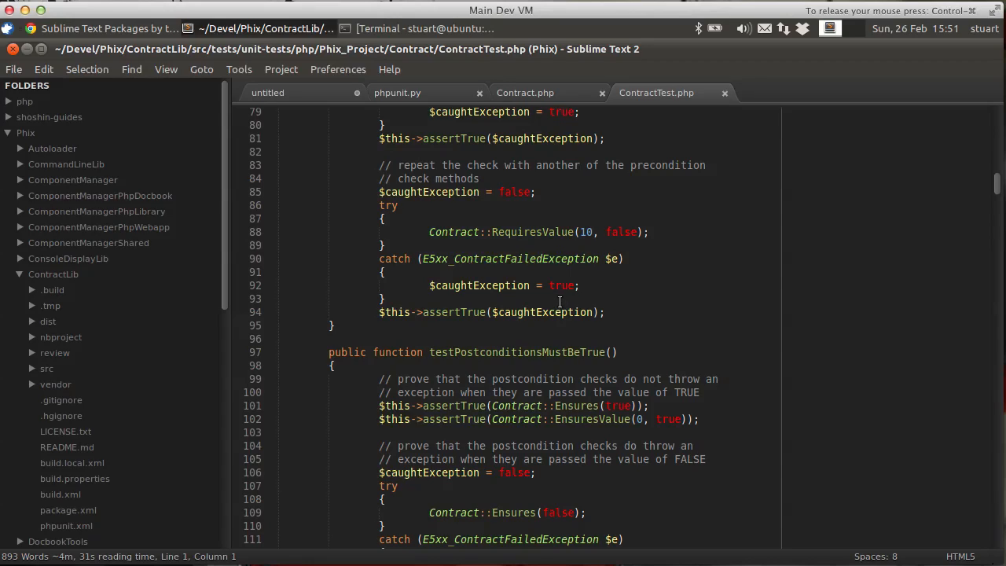
scroll(down, 3)
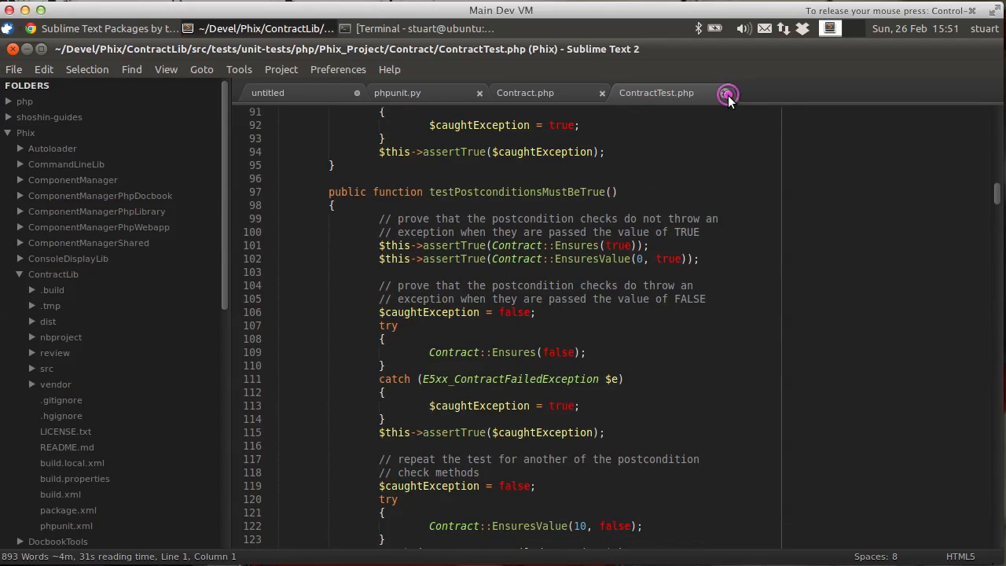
Step: Close ContractTest.php, then reopen it via Contract.php's PHPUnit Open Test Class action
click(727, 93)
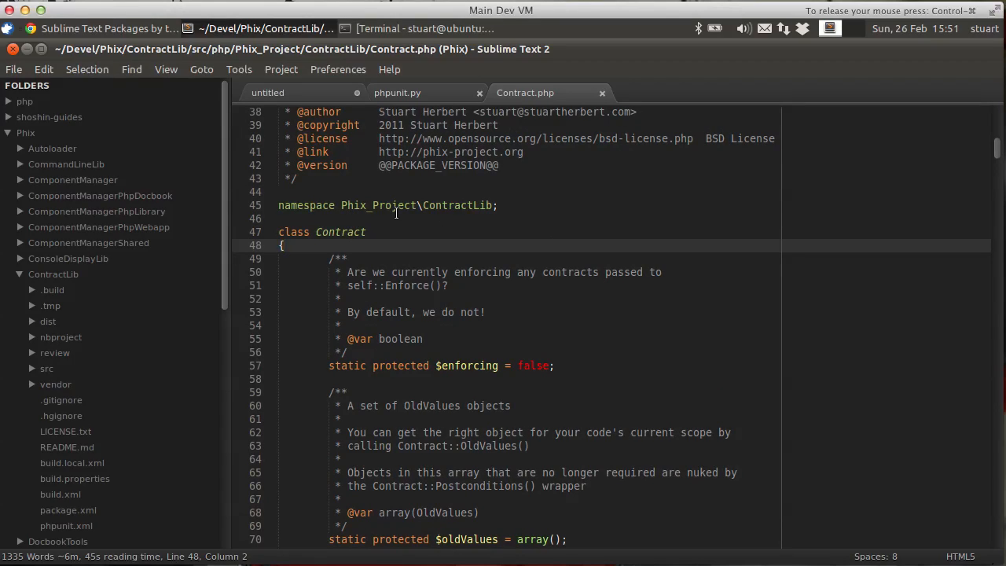
mouse_move(521, 227)
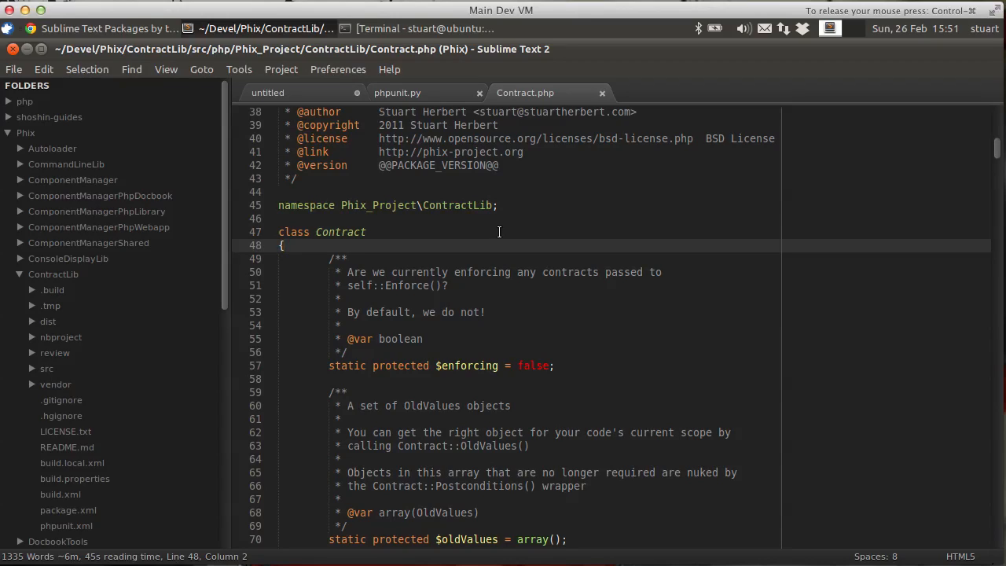
right_click(499, 231)
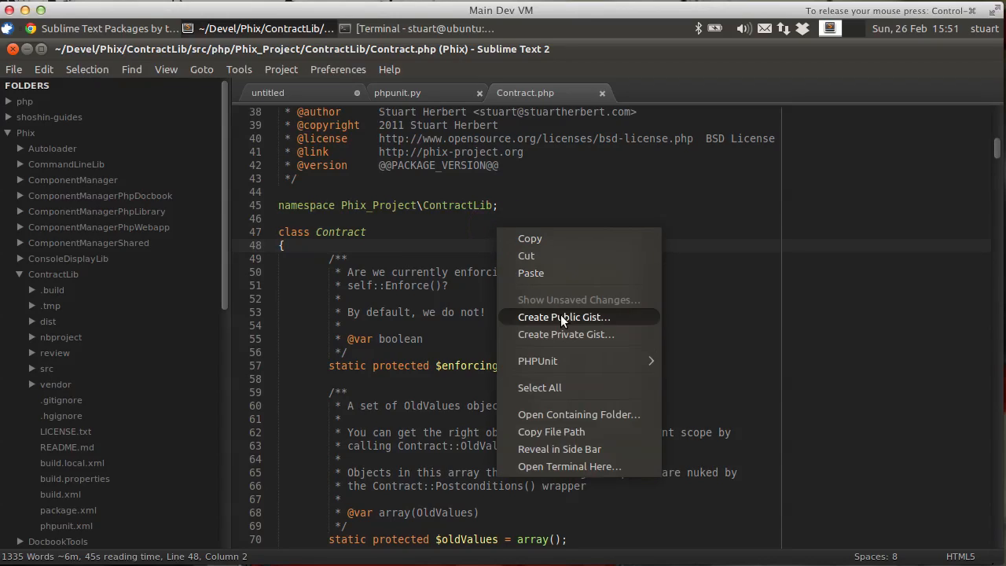
mouse_move(538, 360)
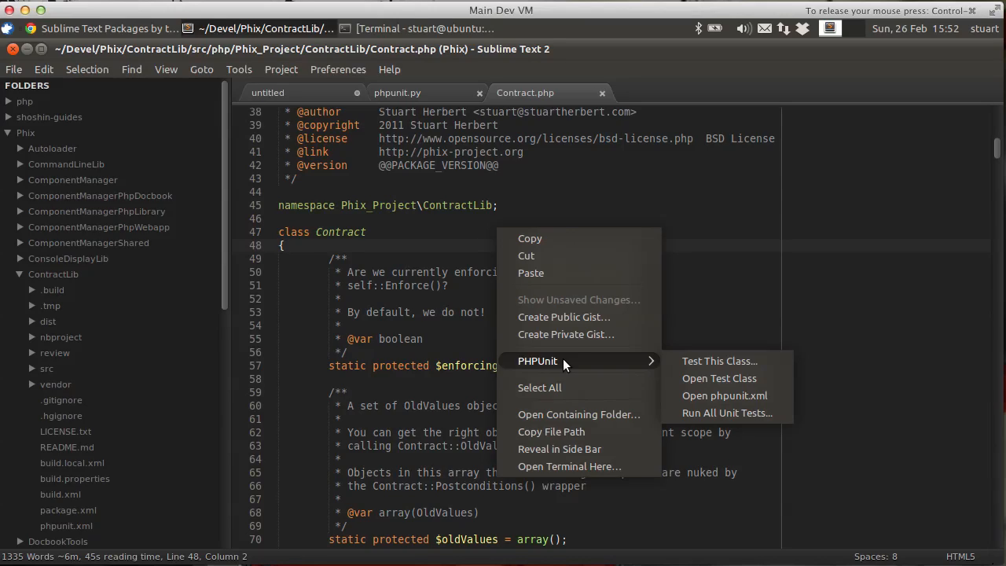
click(718, 378)
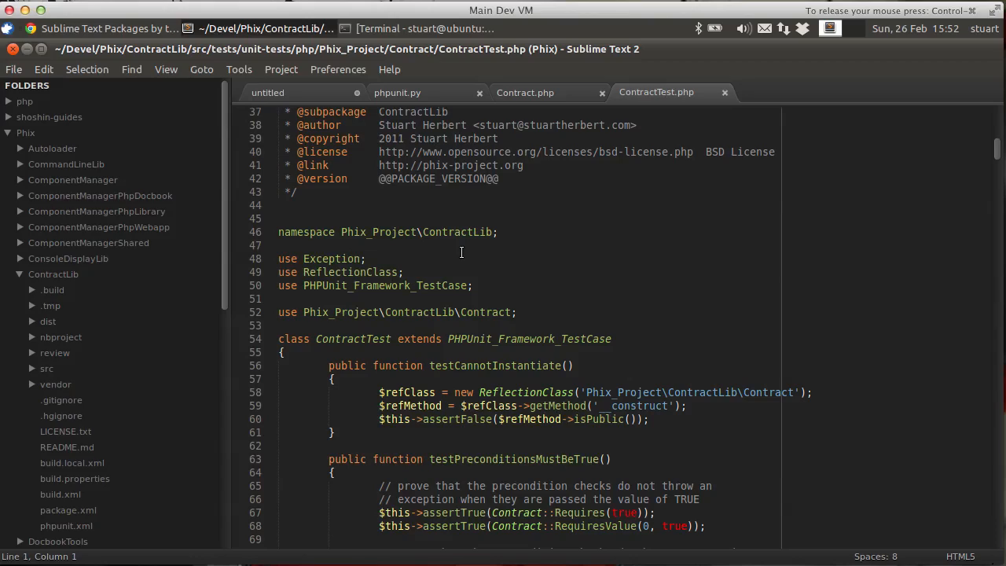
mouse_move(577, 172)
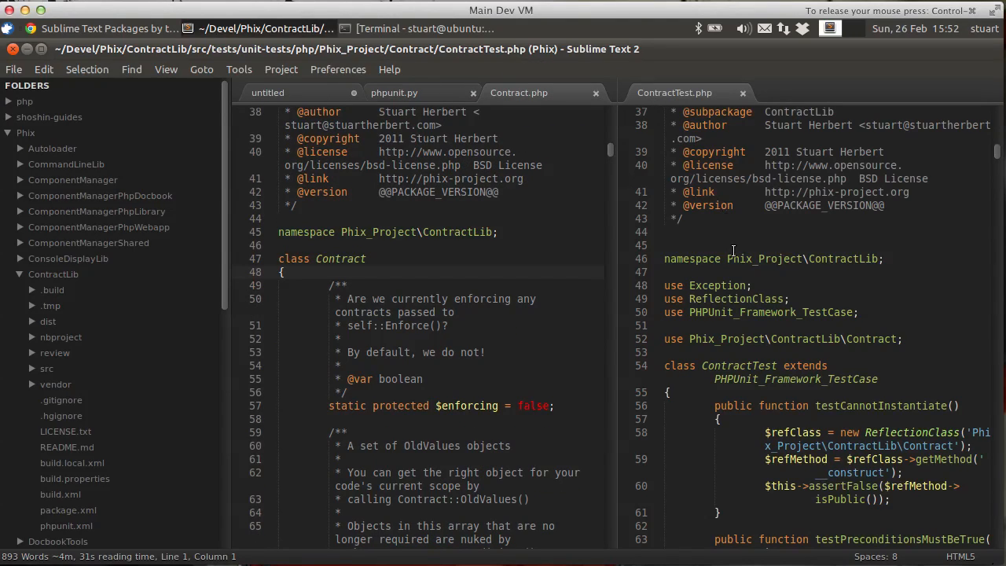
Step: Close ContractTest.php from the two-column layout, leaving Contract.php as the only file
scroll(down, 3)
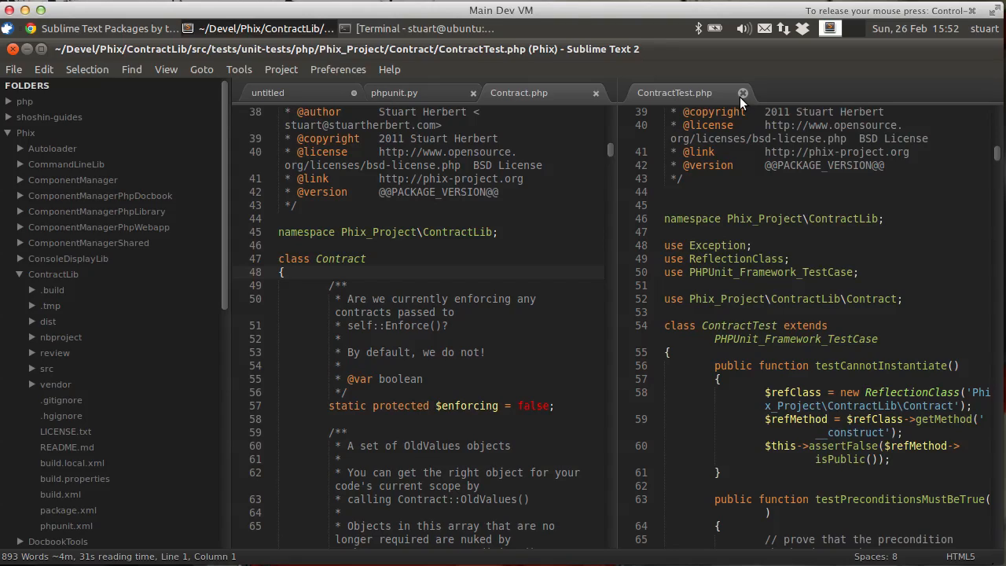
click(742, 93)
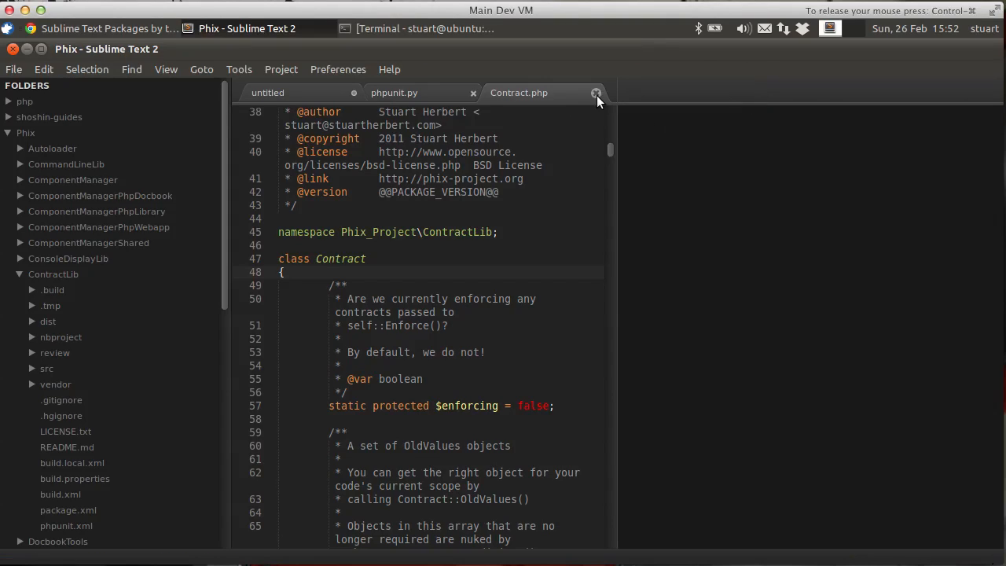
mouse_move(533, 238)
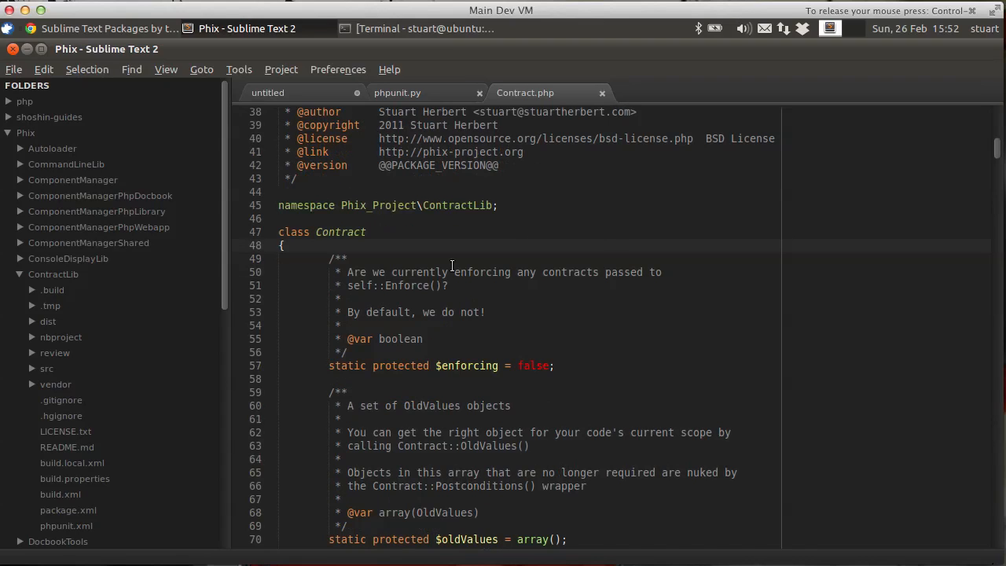
scroll(down, 3)
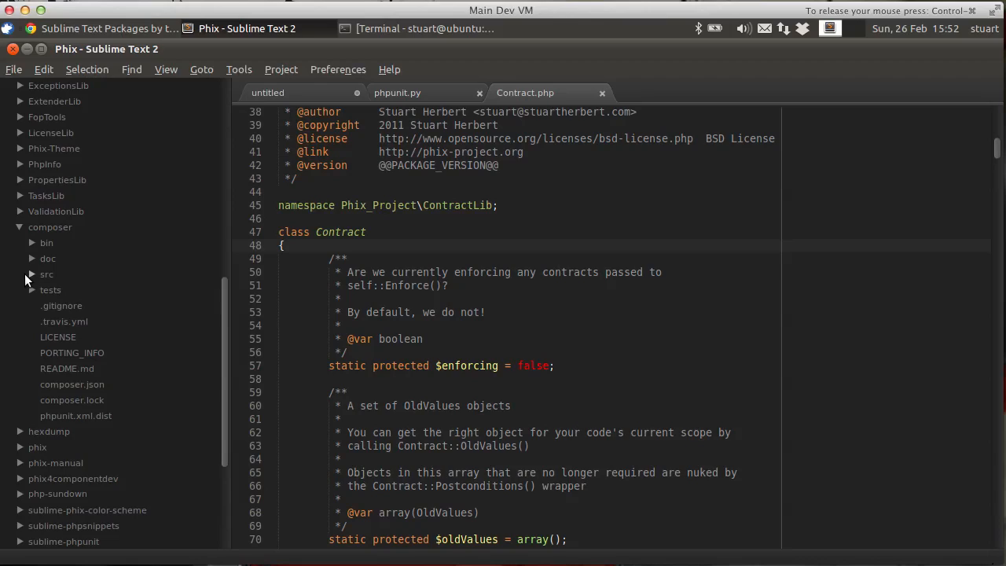
Step: Expand composer's src/Composer and tests/Composer/Test/Installer folders, then open InstallationManager.php
click(46, 274)
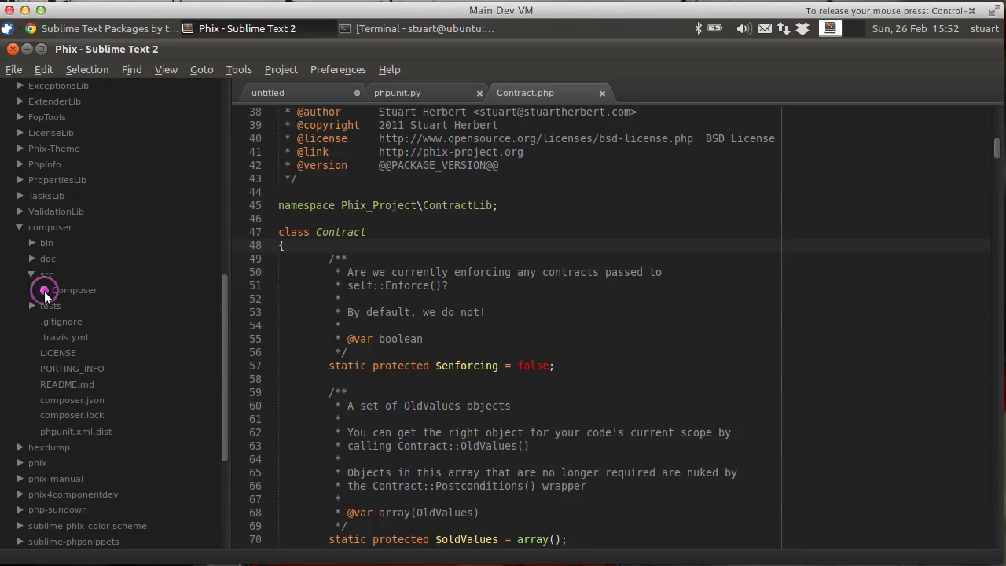
click(75, 290)
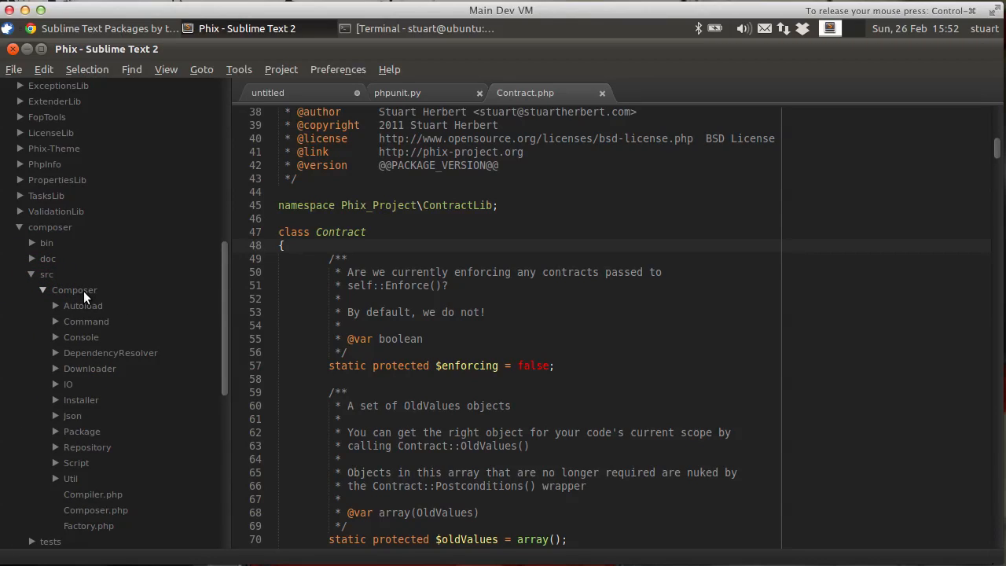
mouse_move(155, 343)
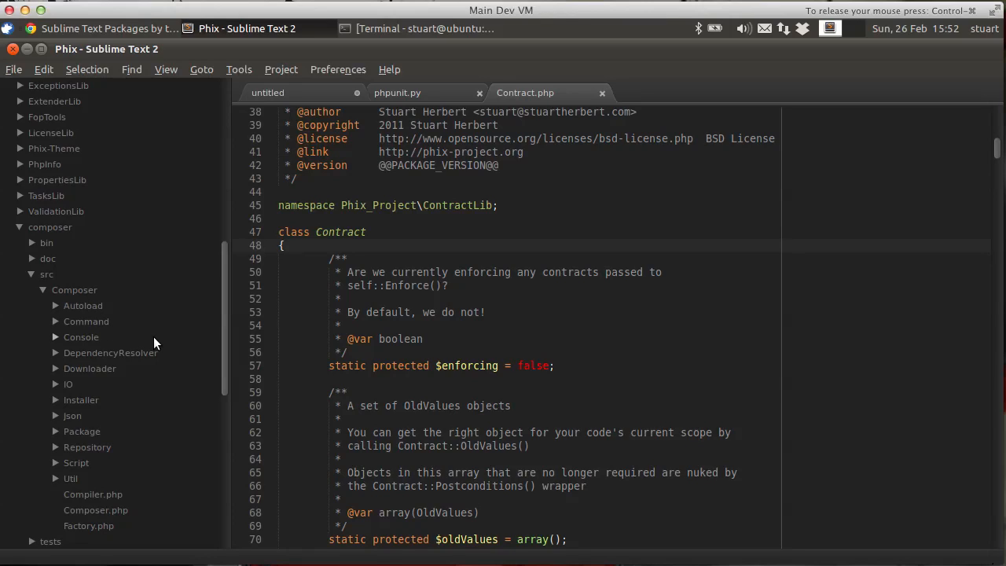
scroll(down, 3)
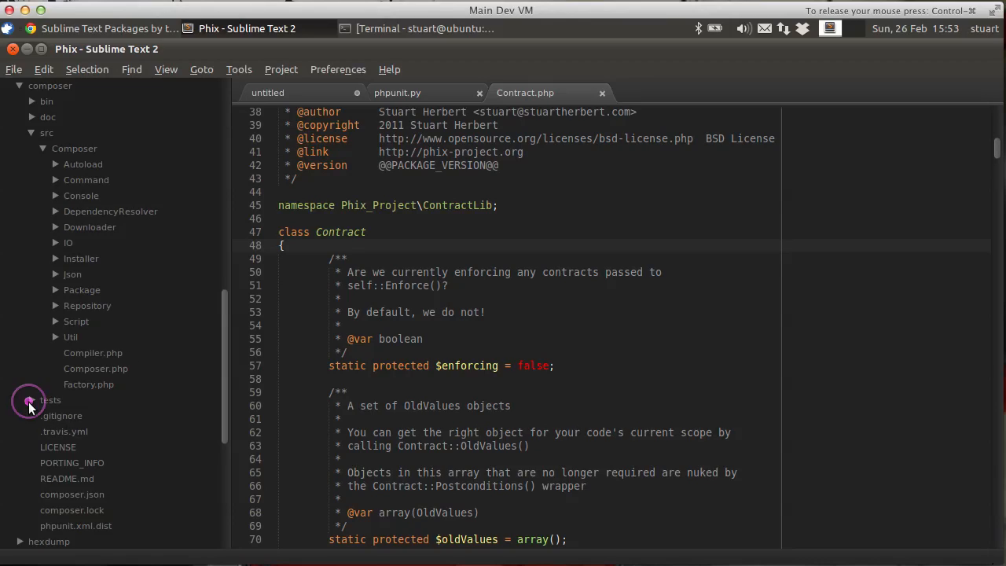
click(49, 400)
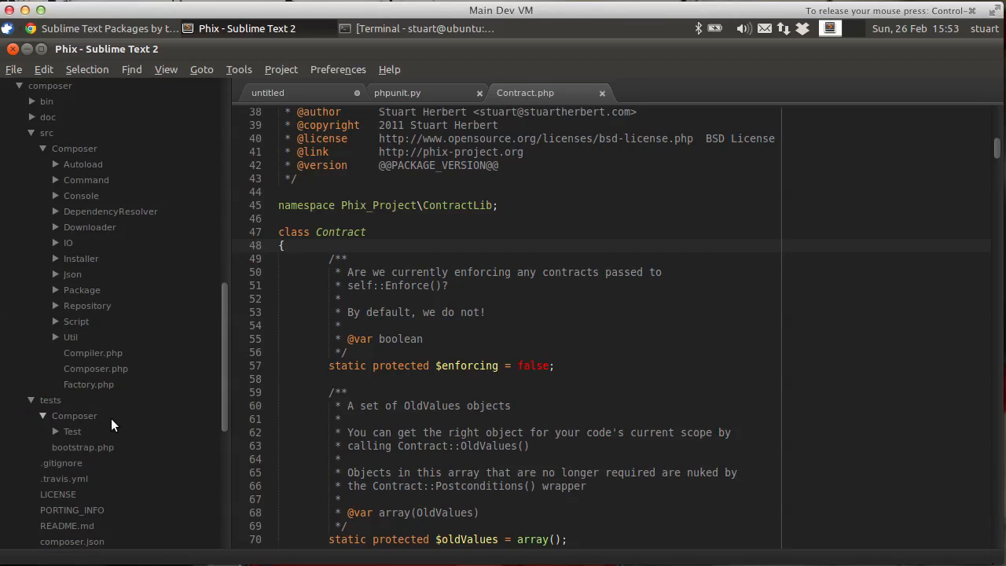
click(73, 431)
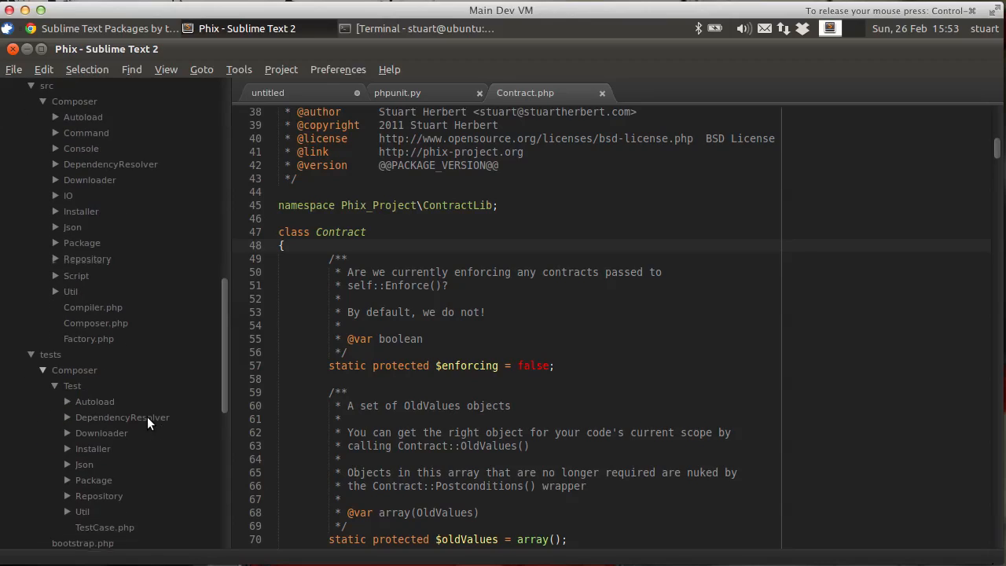
click(93, 448)
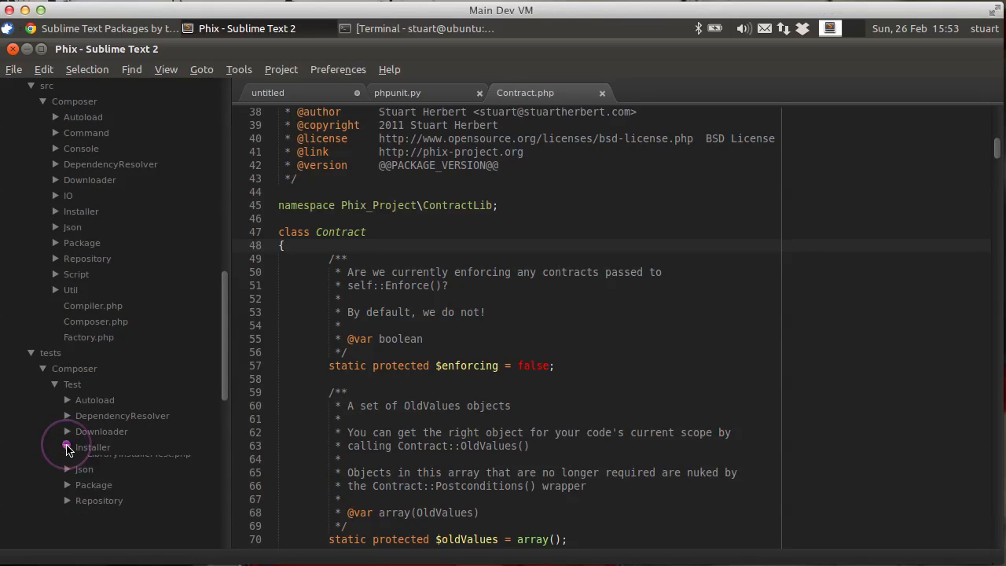
click(68, 447)
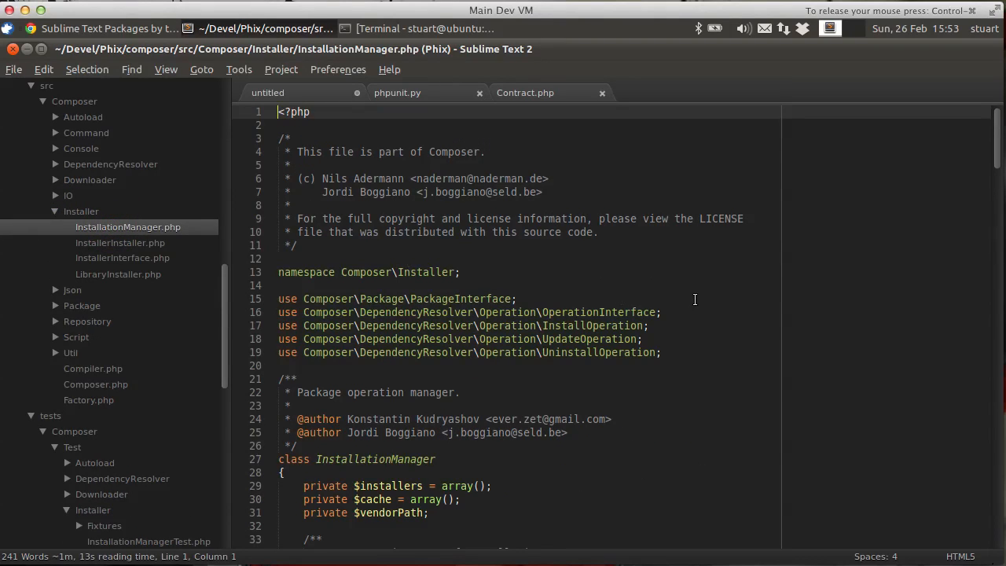
Step: Open InstallationManagerTest.php via InstallationManager.php's Open Test Class and show its plugin actions
scroll(down, 3)
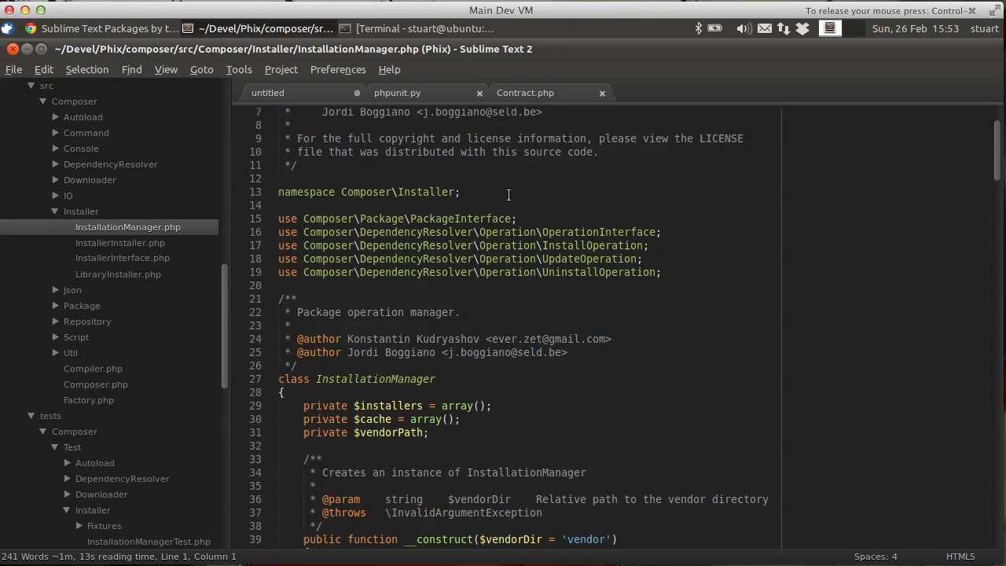
click(507, 194)
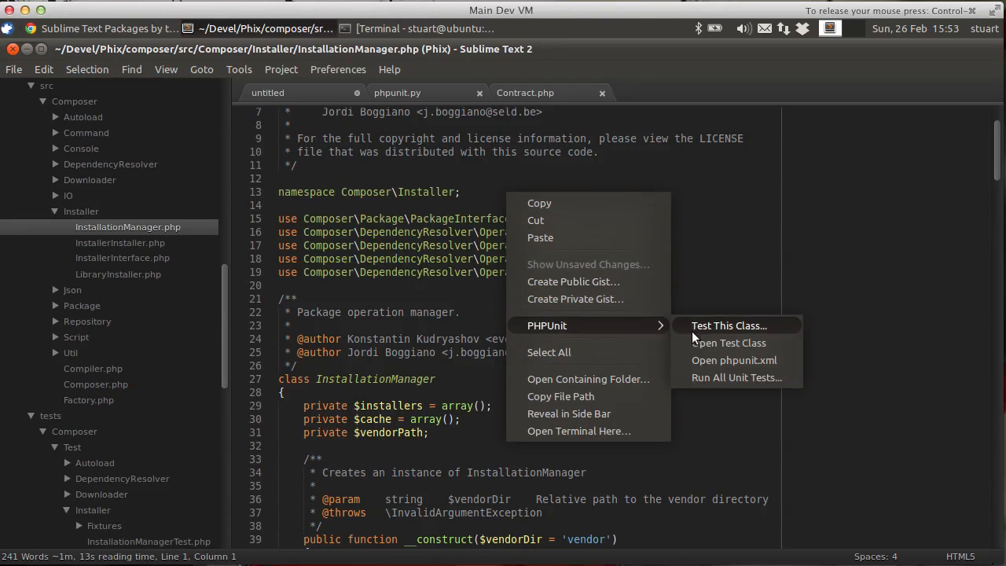
click(728, 343)
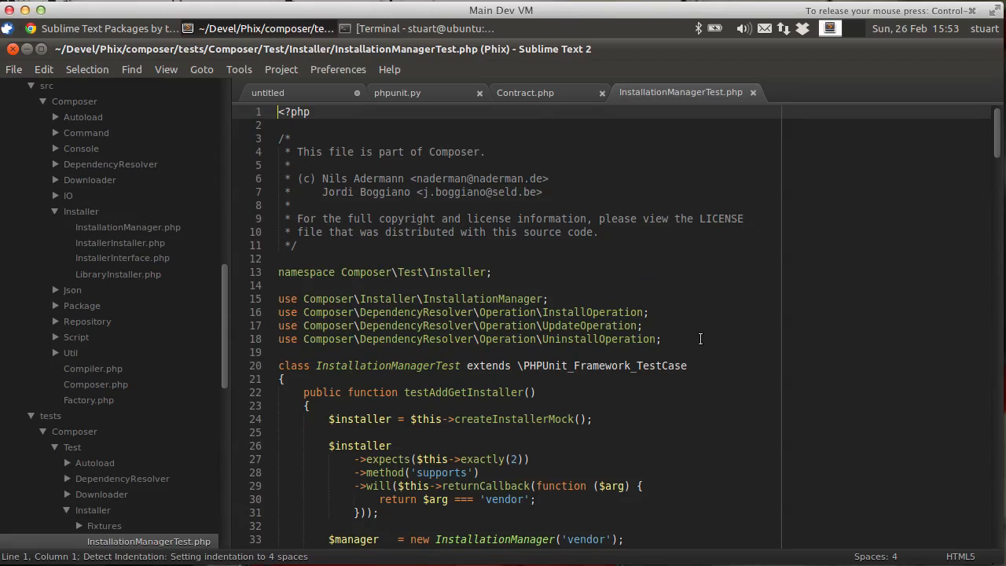
mouse_move(362, 275)
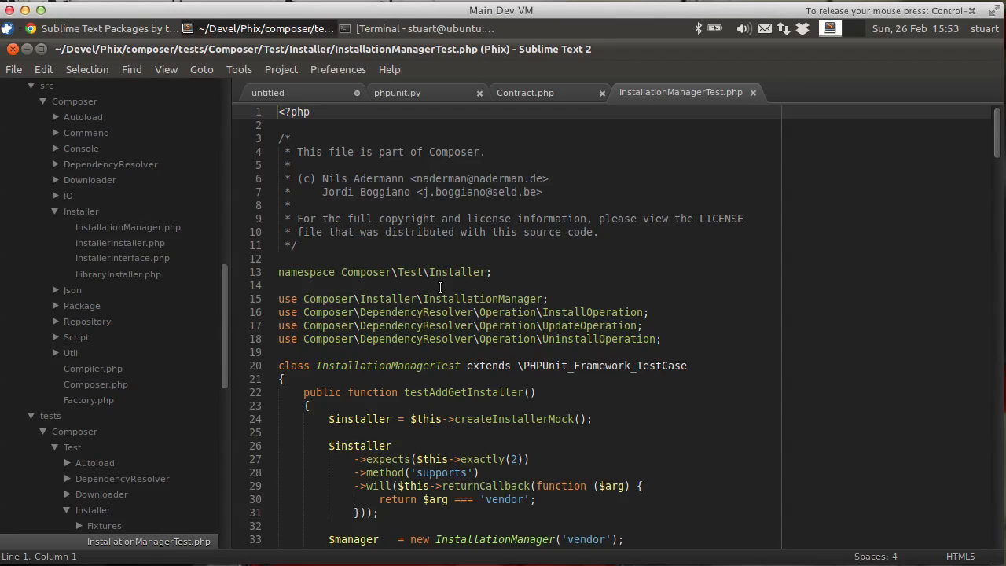
click(279, 112)
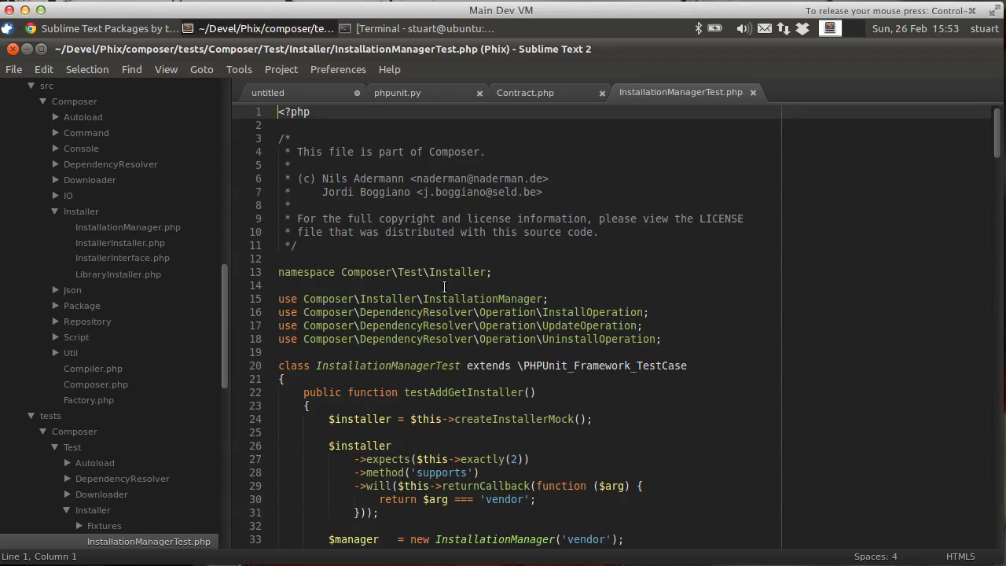
right_click(444, 287)
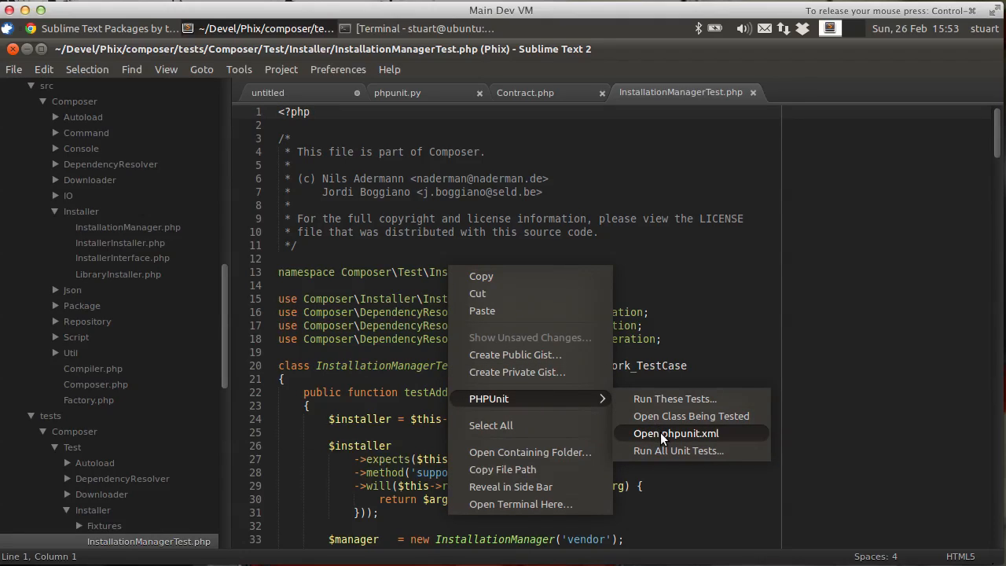
click(675, 433)
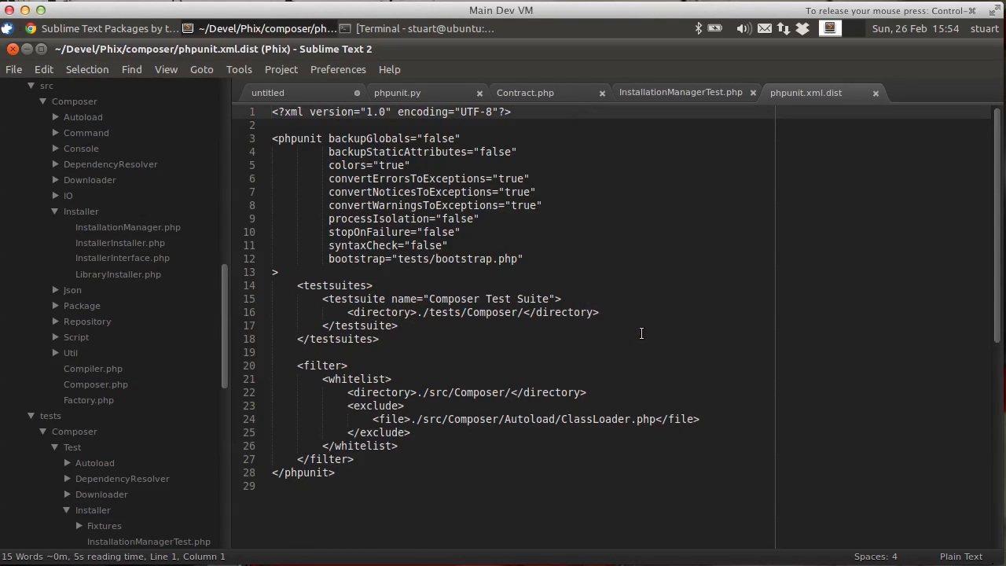
scroll(down, 3)
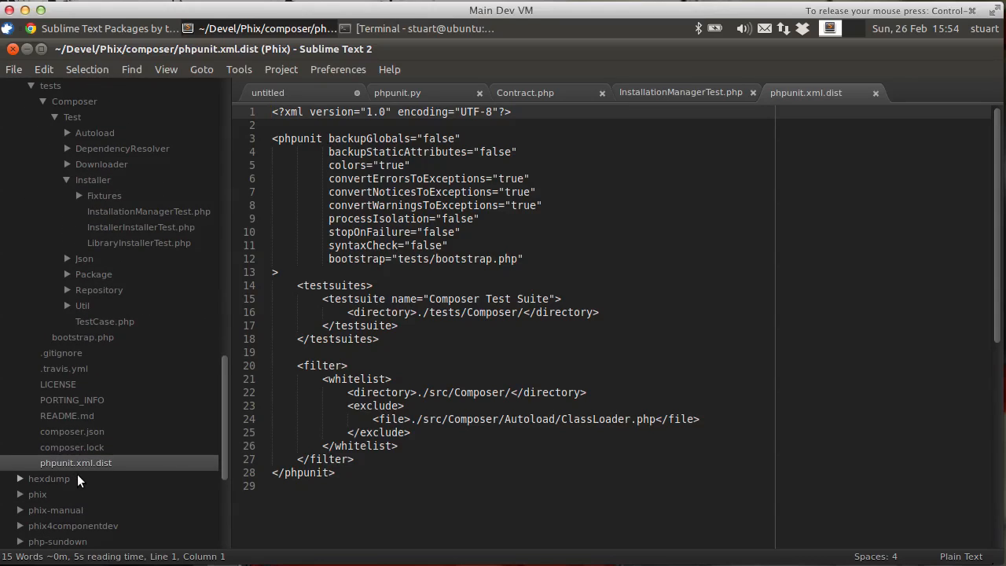
scroll(down, 3)
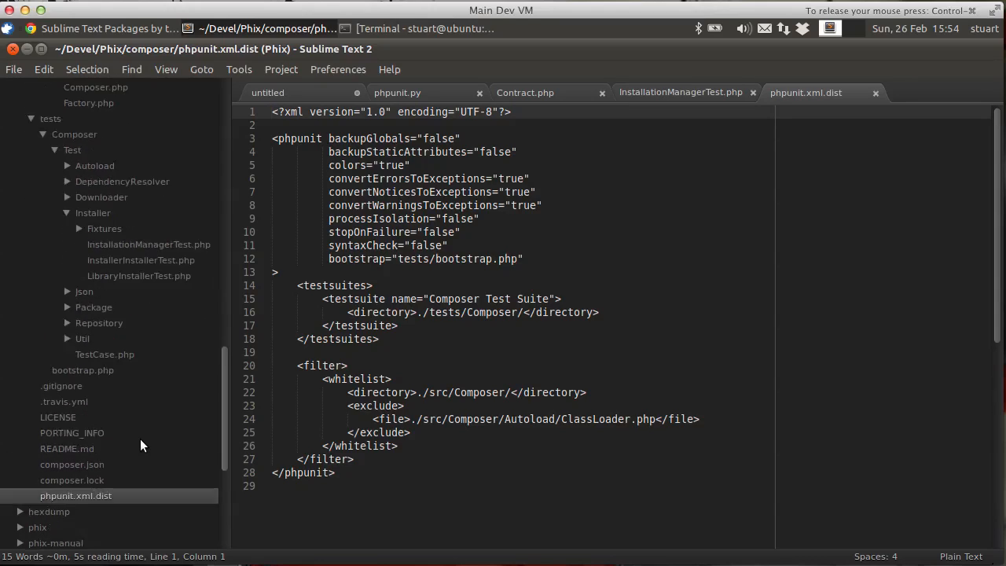
scroll(down, 3)
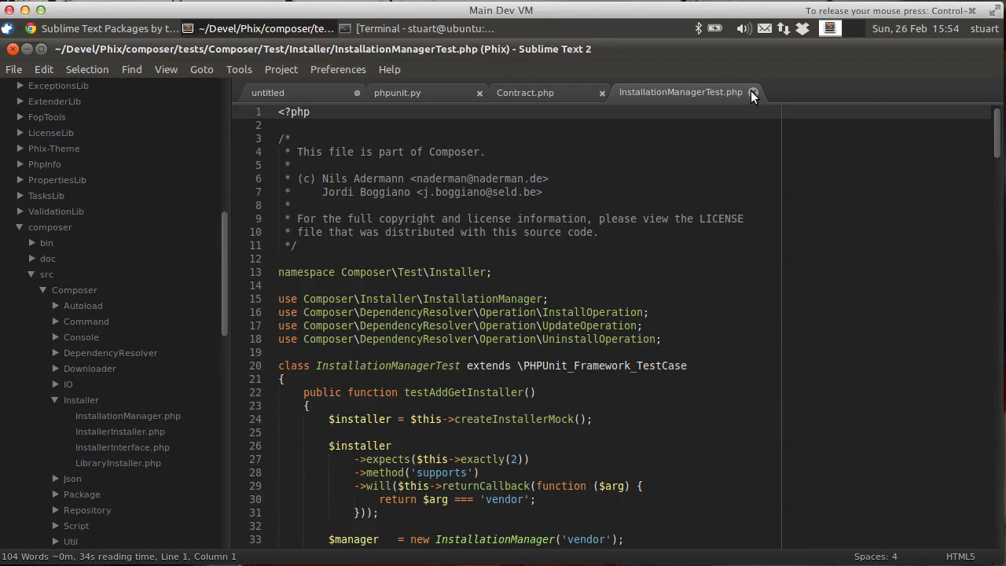
Step: Close InstallationManagerTest.php and open symfony-standard's src/Acme/DemoBundle/Tests/Controller/DemoControllerTest.php
click(753, 92)
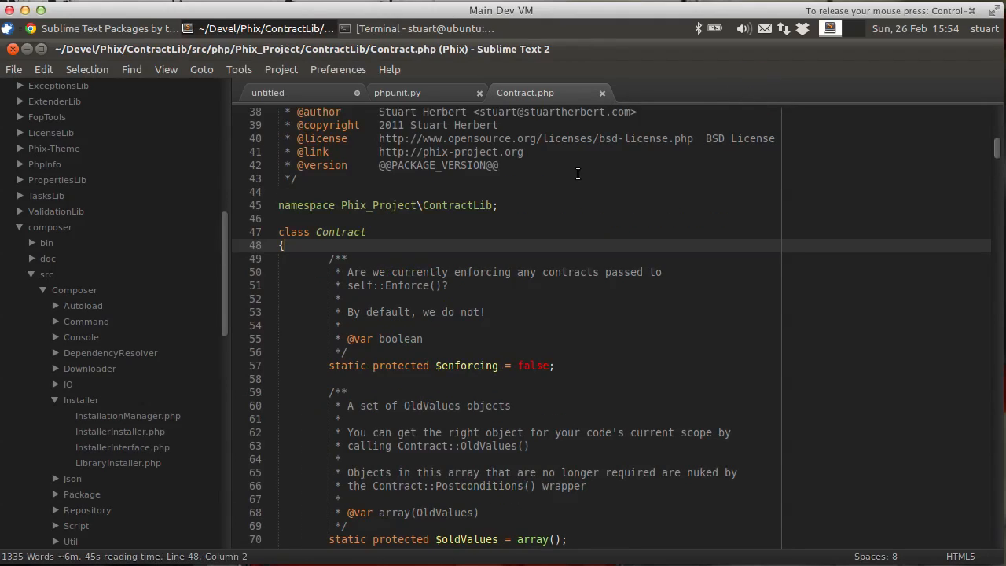
click(18, 226)
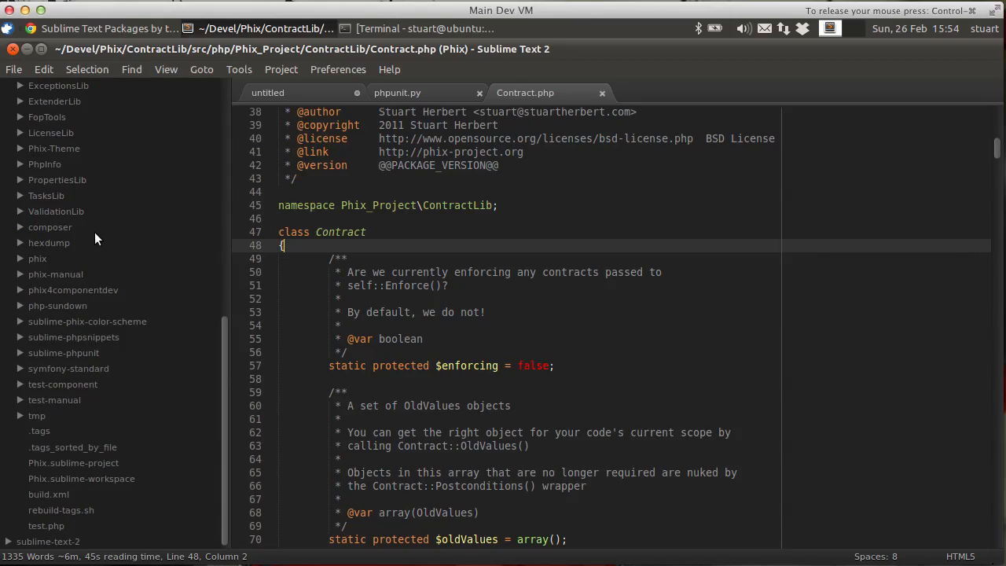
click(69, 368)
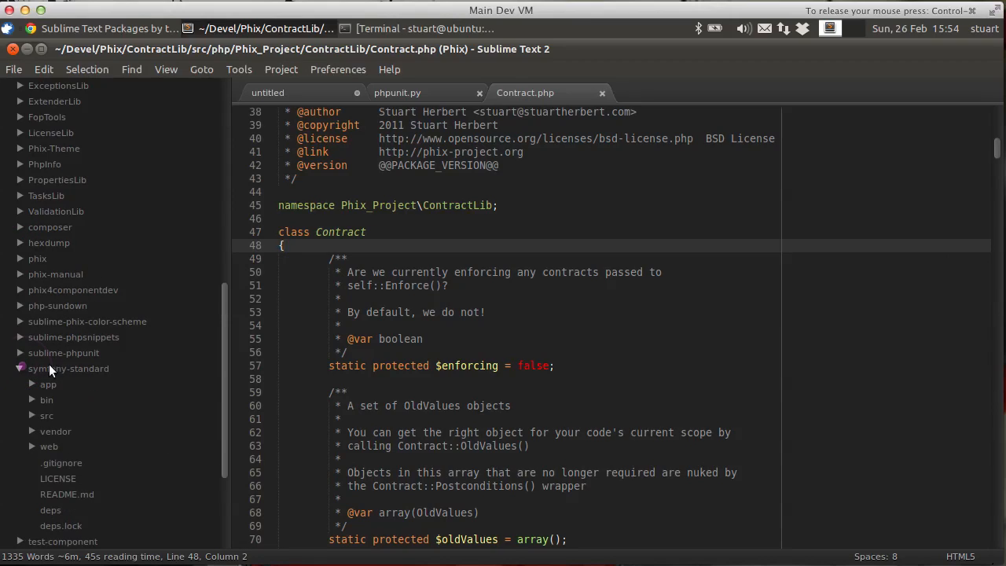
scroll(down, 3)
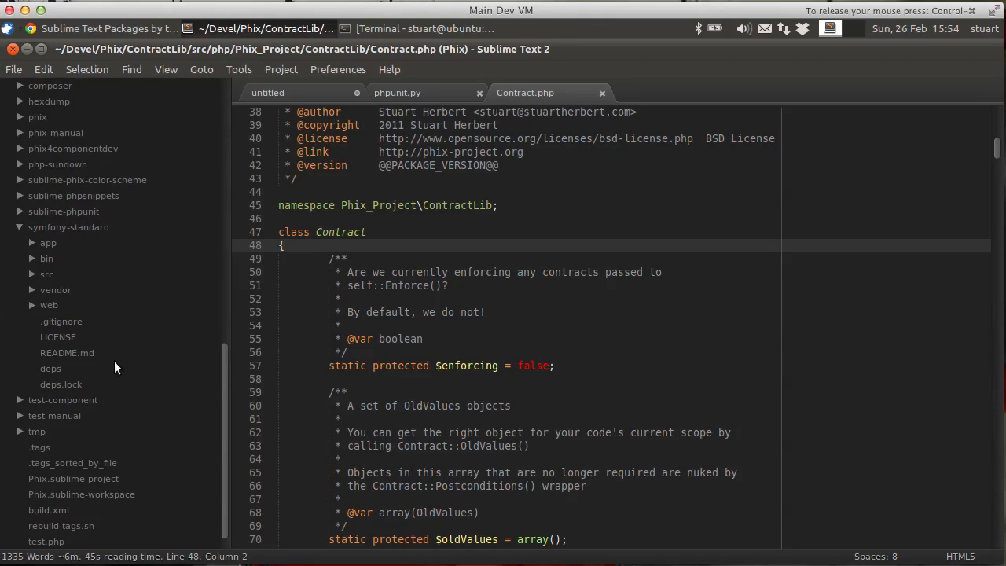
click(46, 273)
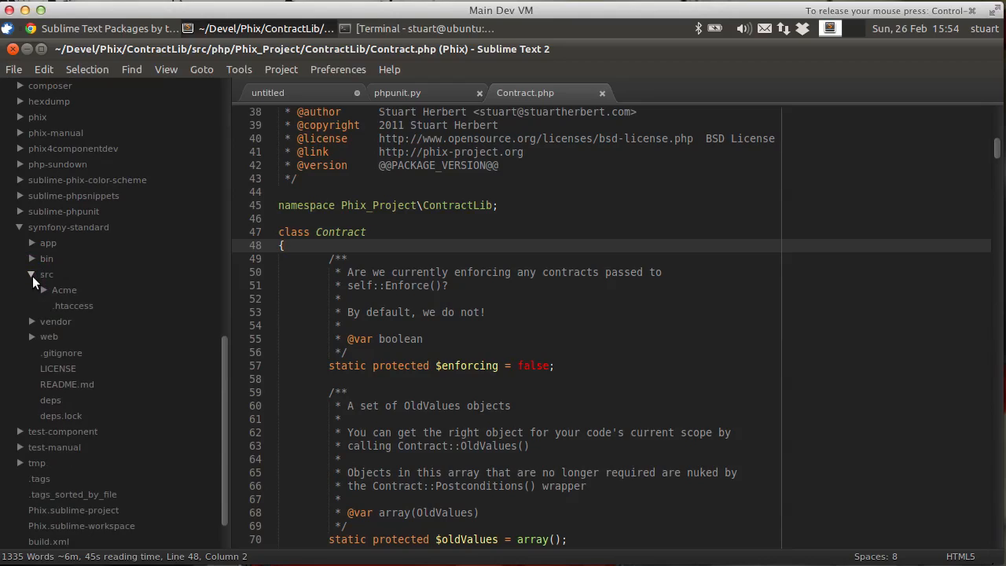
click(43, 290)
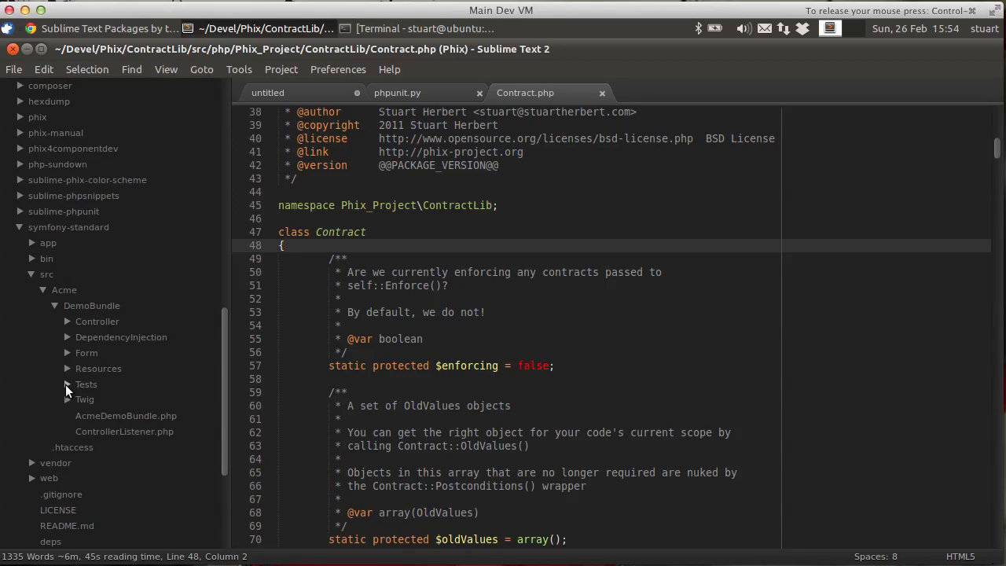
click(67, 385)
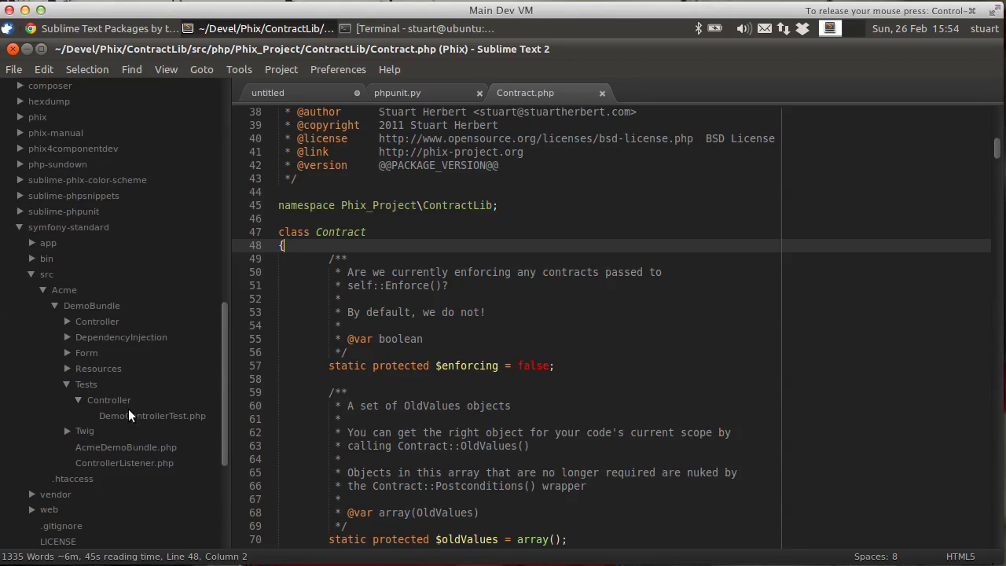
double_click(152, 415)
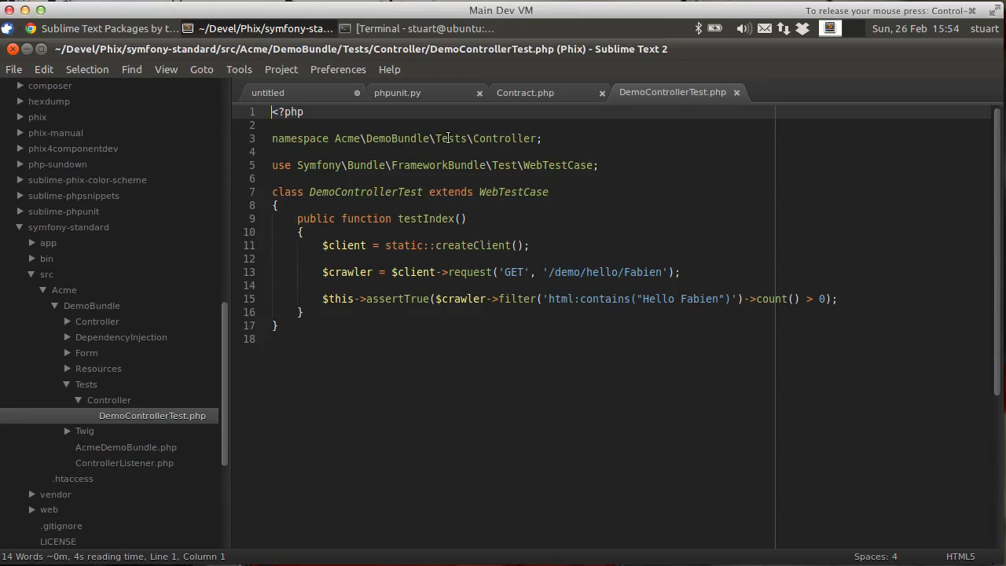
Step: Open DemoController.php from DemoControllerTest.php using the PHPUnit plugin's Open Class Being Tested
click(570, 197)
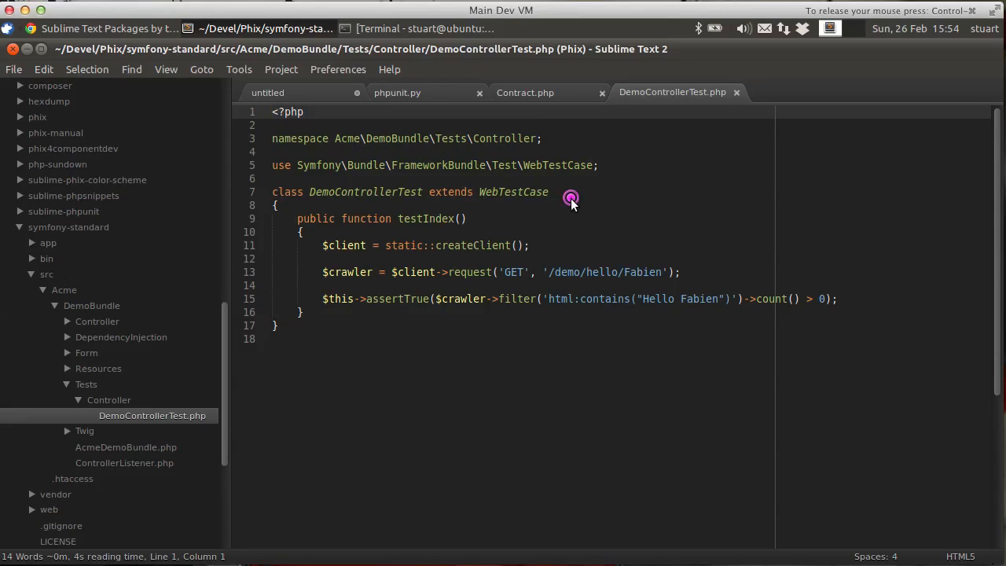
right_click(571, 196)
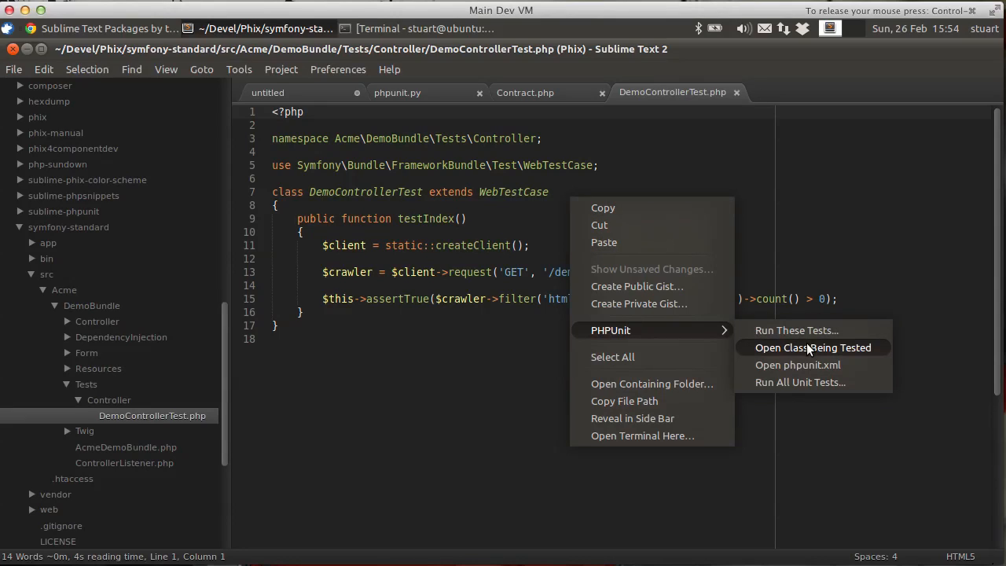
click(813, 347)
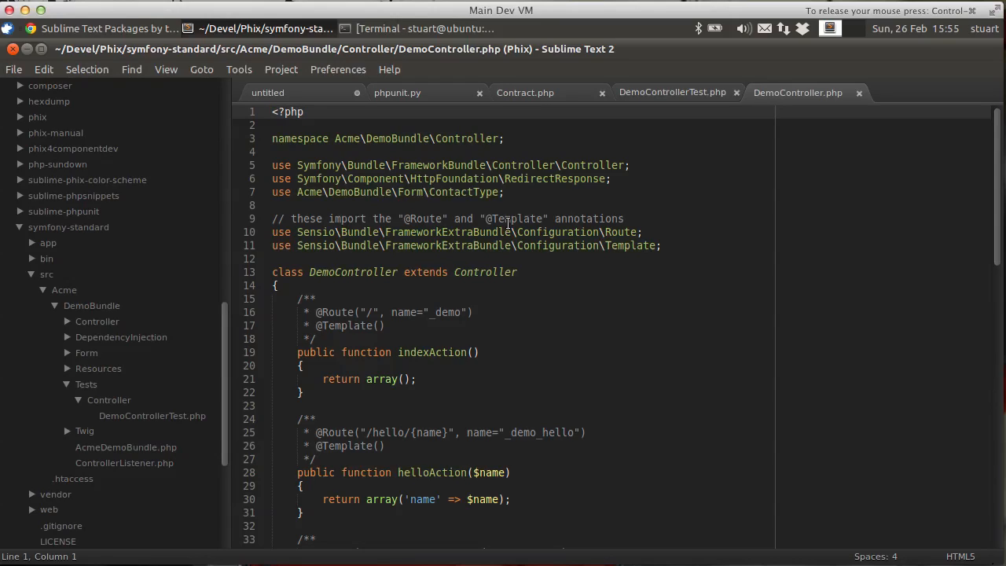
Step: Open symfony-standard's phpunit.xml.dist from DemoController.php and reveal it in the side bar
right_click(506, 224)
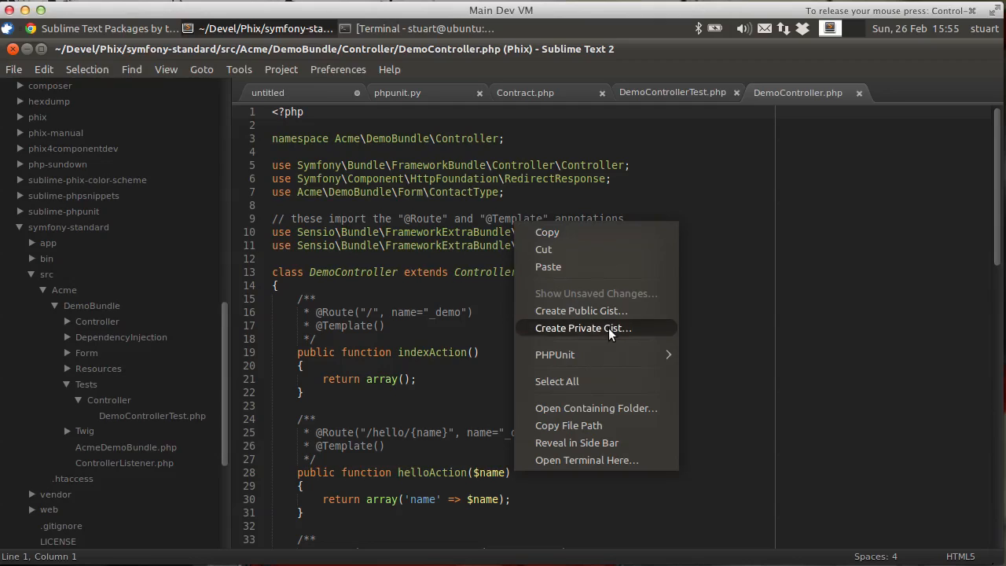
mouse_move(555, 355)
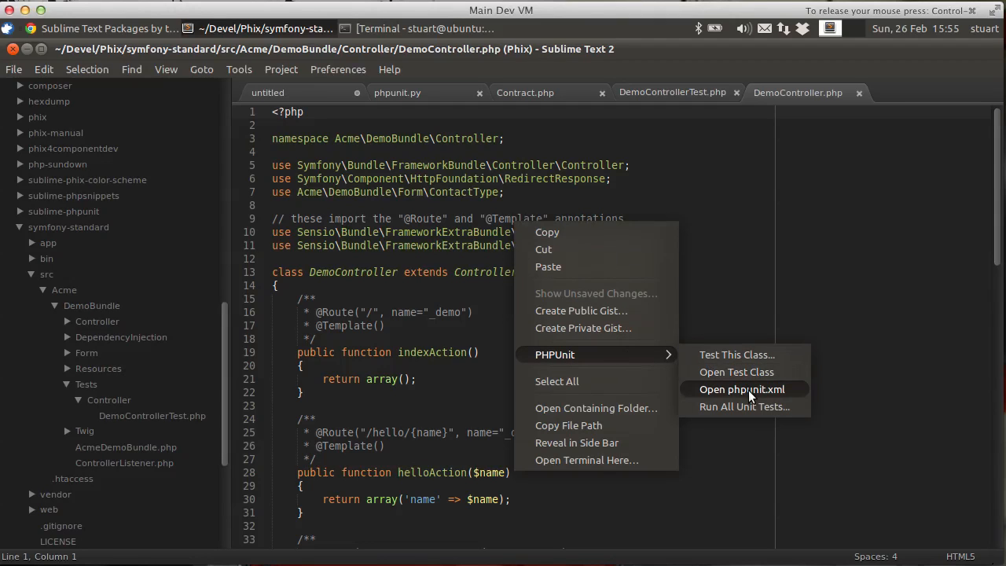
click(741, 389)
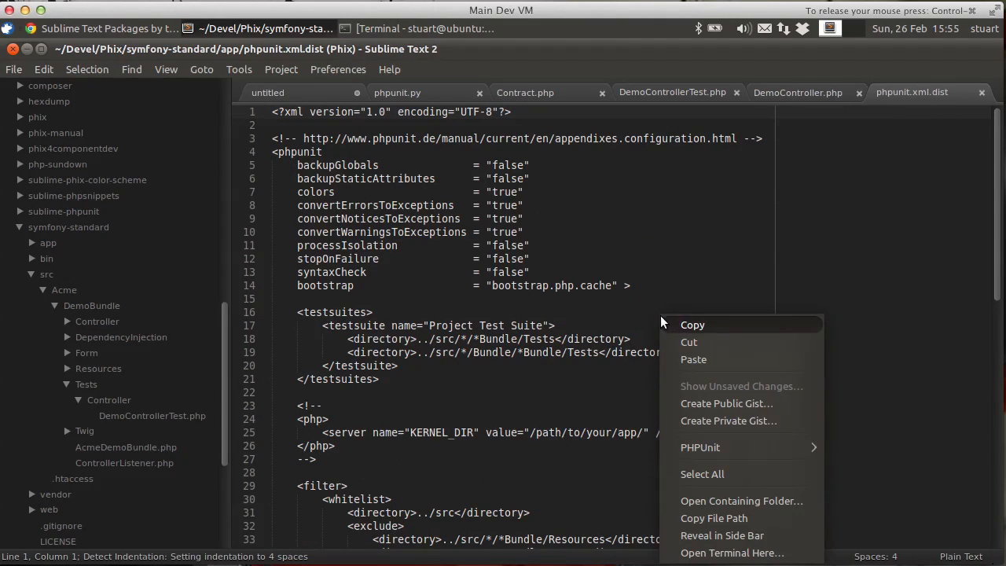
click(749, 530)
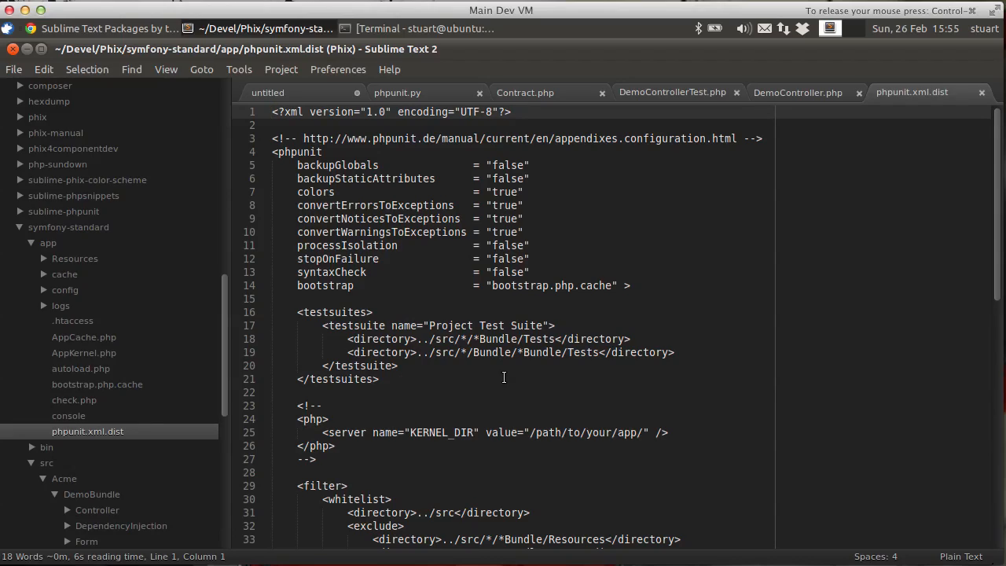
scroll(down, 3)
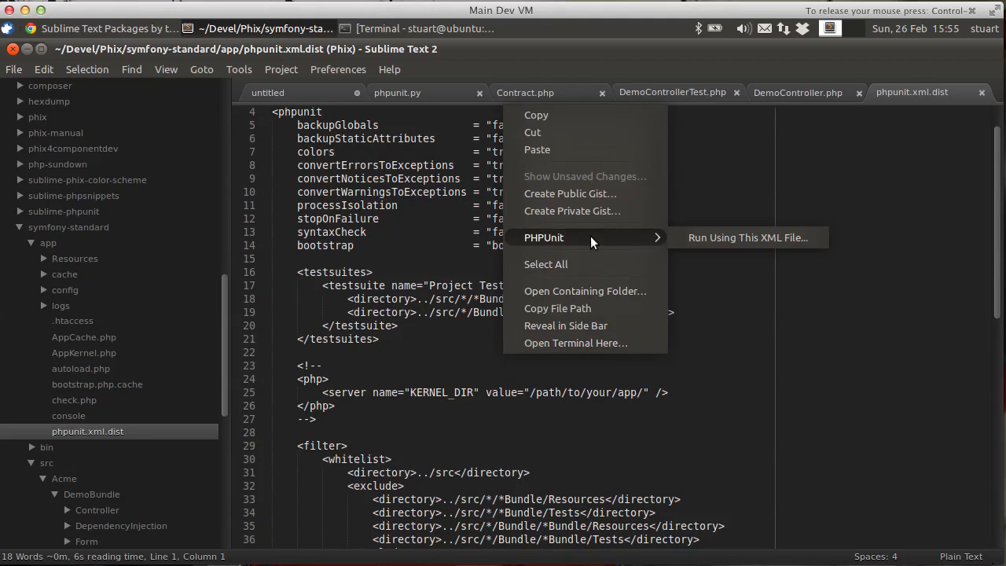
mouse_move(748, 237)
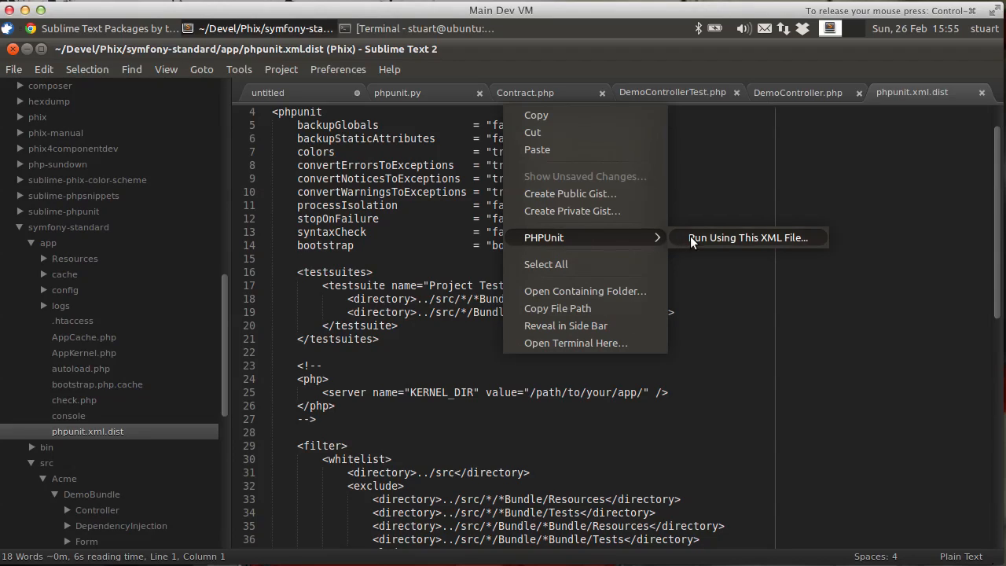
mouse_move(585, 238)
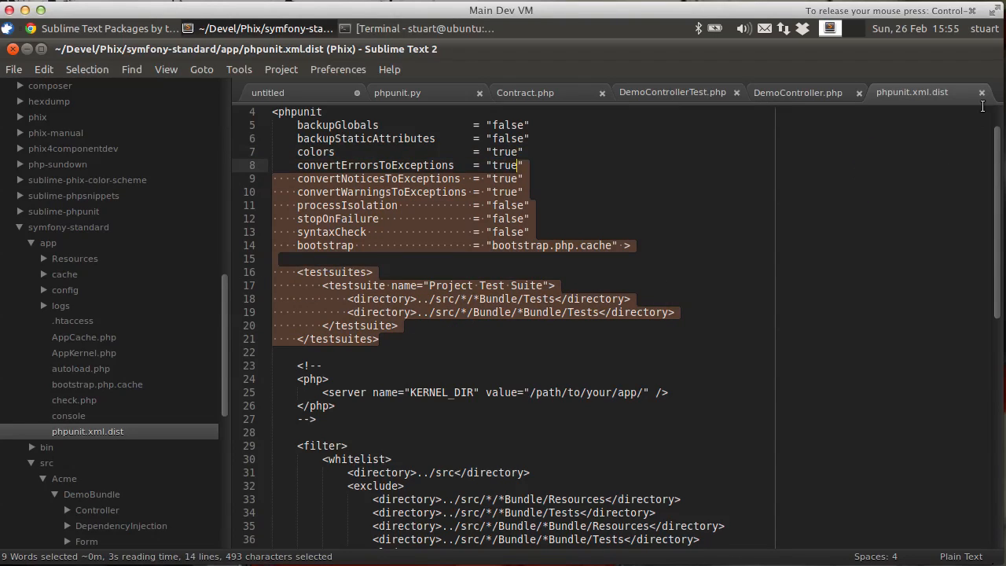
Step: Close the phpunit.xml.dist and DemoController.php tabs, returning to DemoControllerTest.php
click(798, 92)
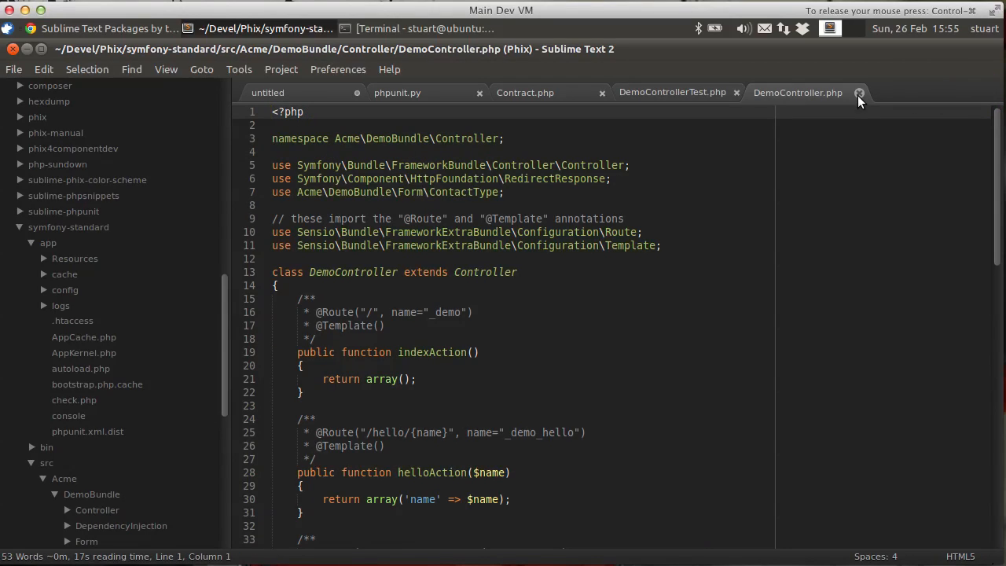
click(859, 93)
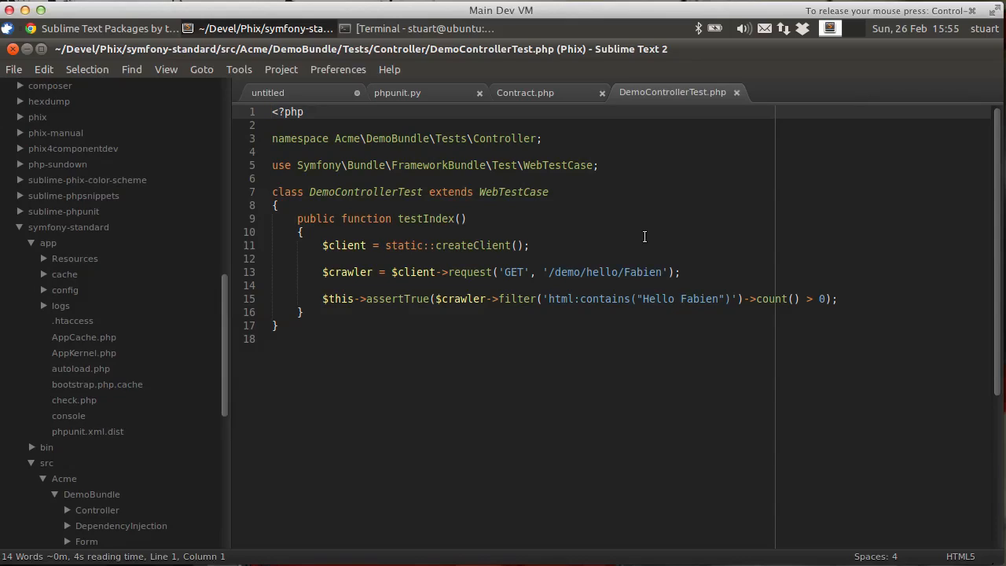